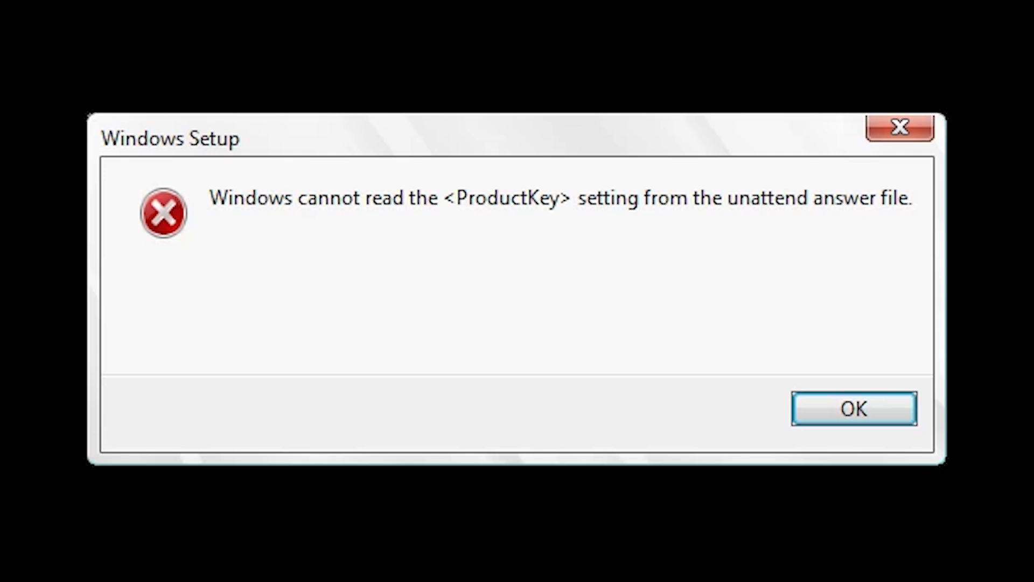
mouse_move(680, 228)
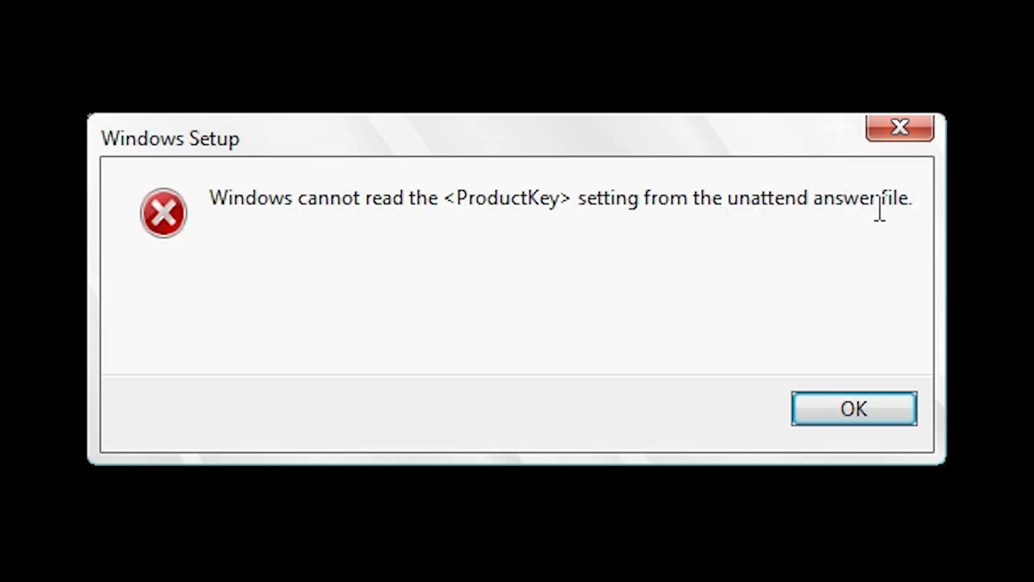
mouse_move(916, 482)
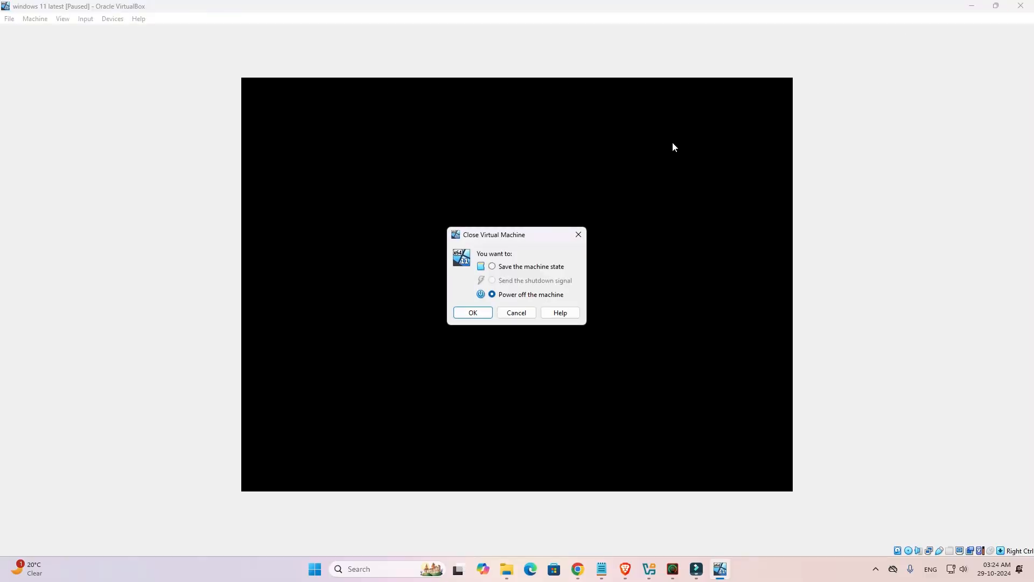
mouse_move(471, 313)
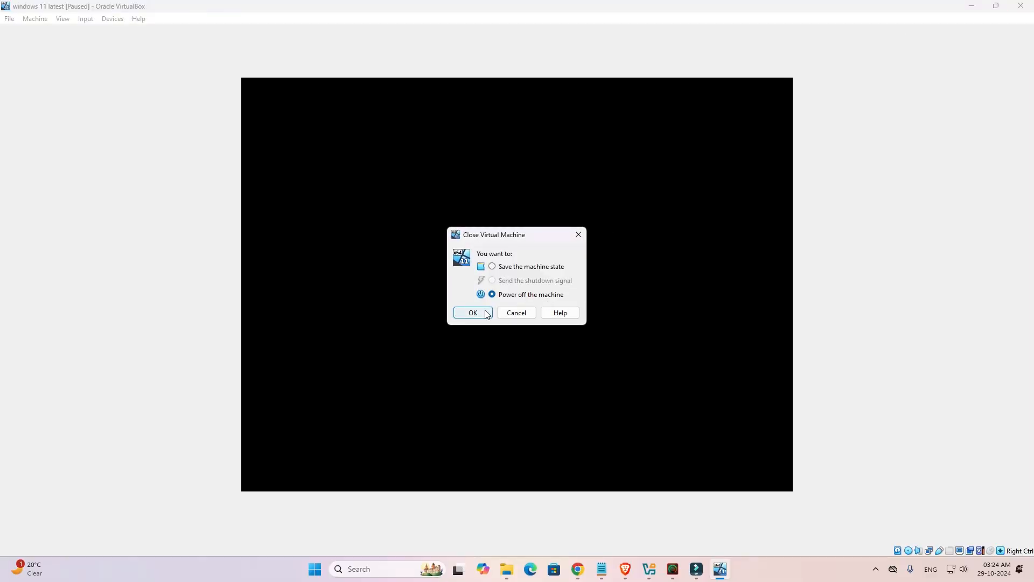
Step: Confirm powering off the windows 11 latest machine so it lists as Powered Off
left_click(472, 312)
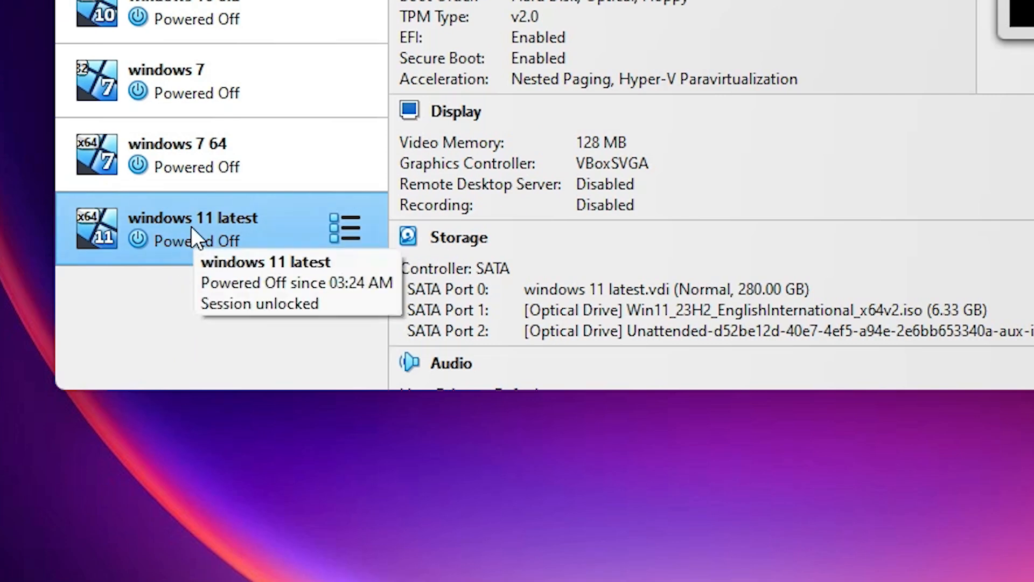
mouse_move(289, 230)
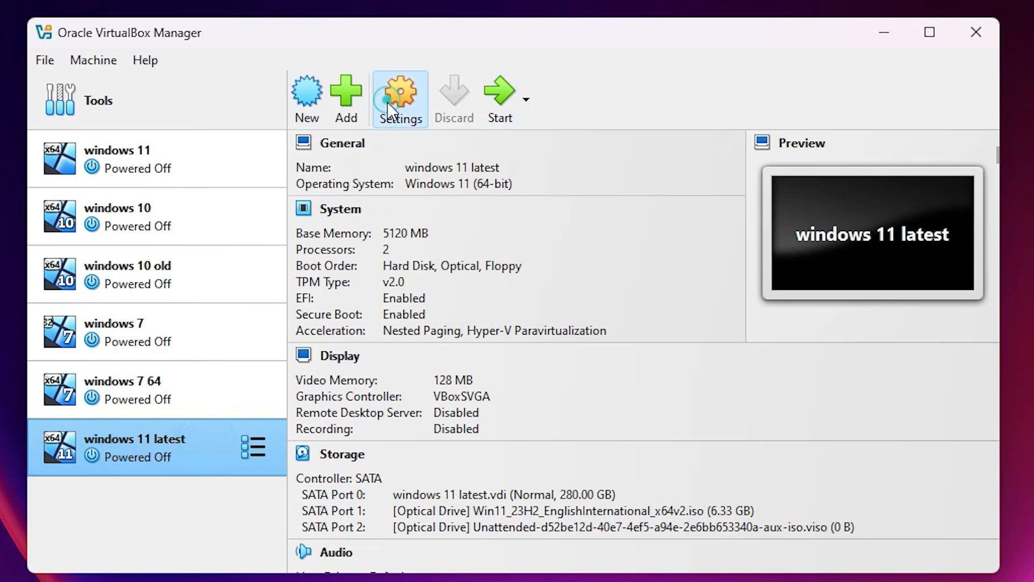
Step: In System > Processor, set 3 processors and enable PAE/NX, leaving settings unsaved
left_click(398, 99)
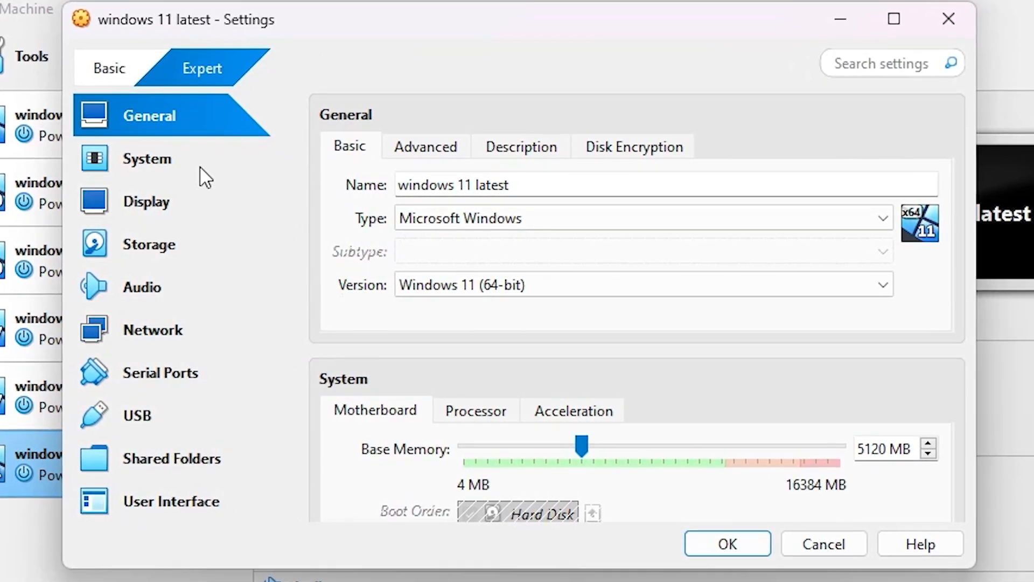
left_click(146, 158)
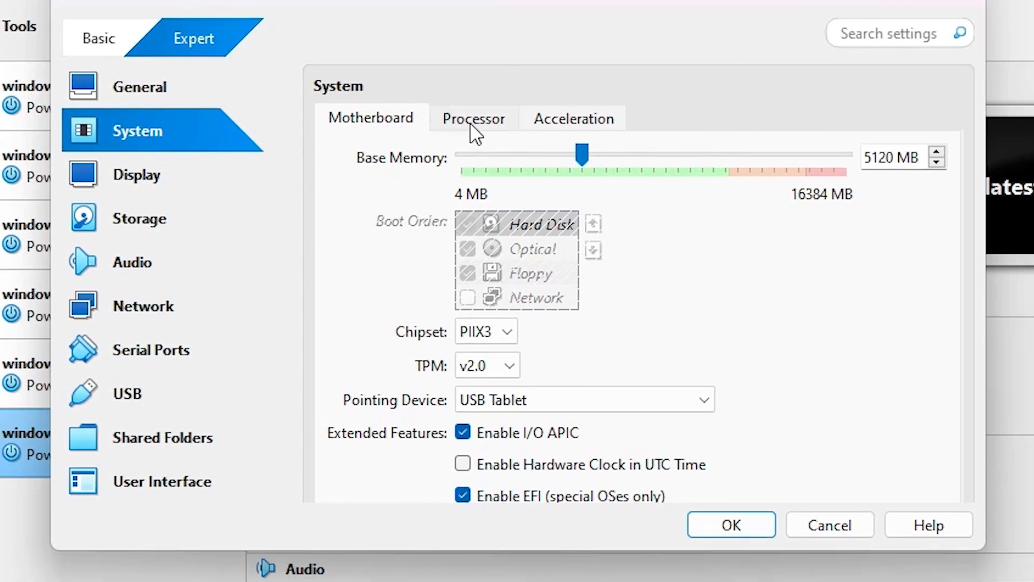
left_click(473, 118)
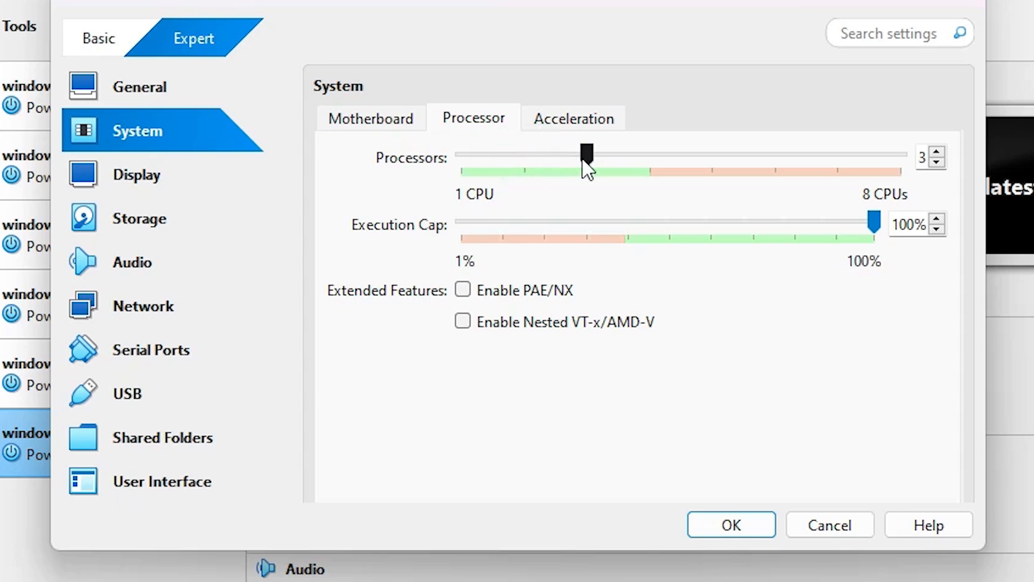
left_click(586, 156)
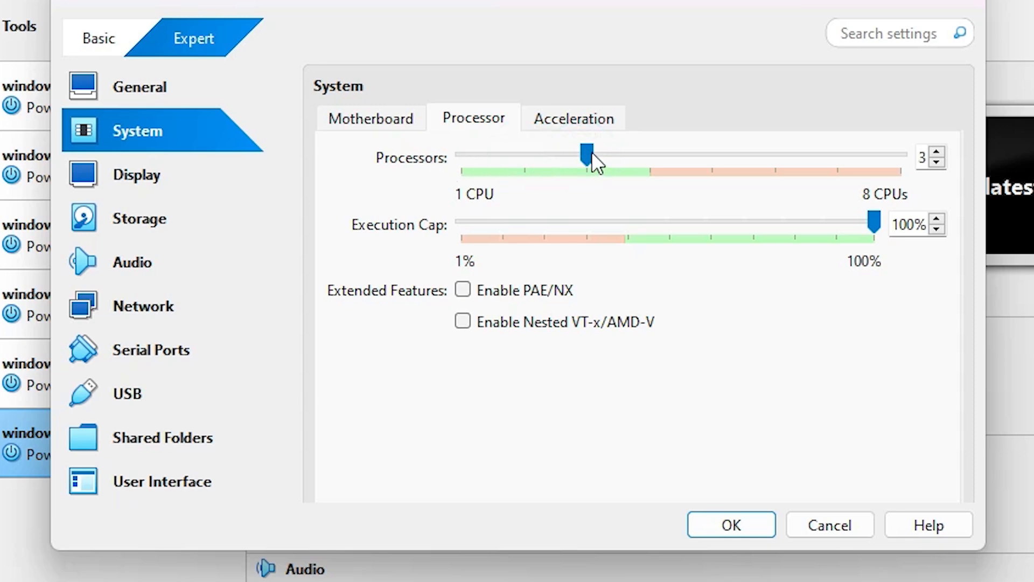
mouse_move(433, 249)
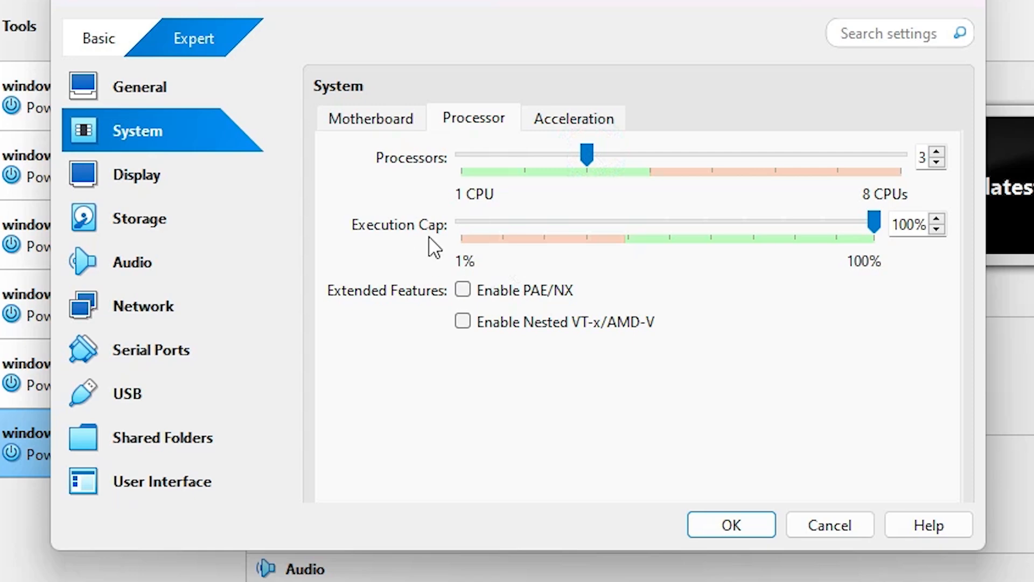
mouse_move(872, 237)
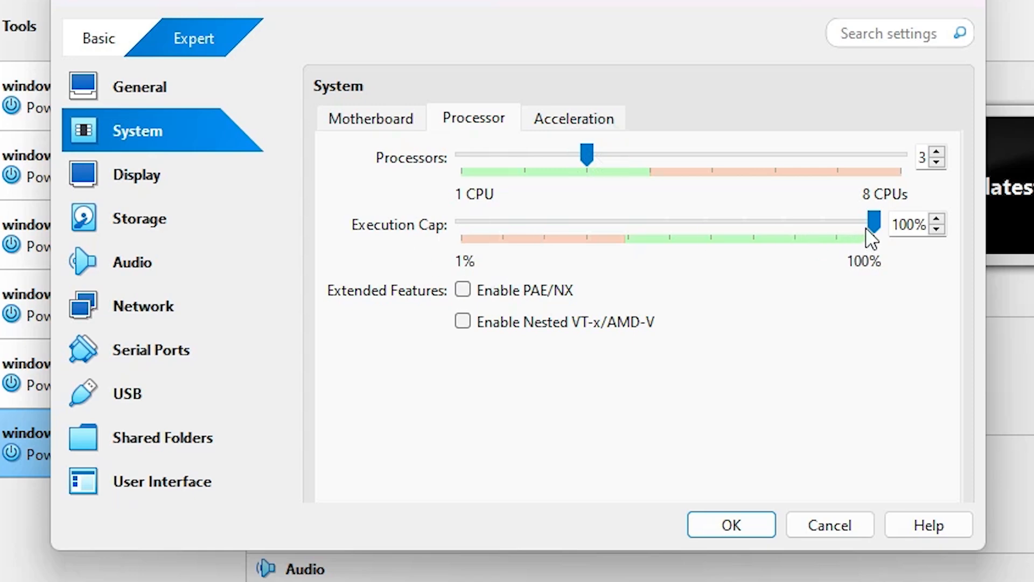
mouse_move(541, 304)
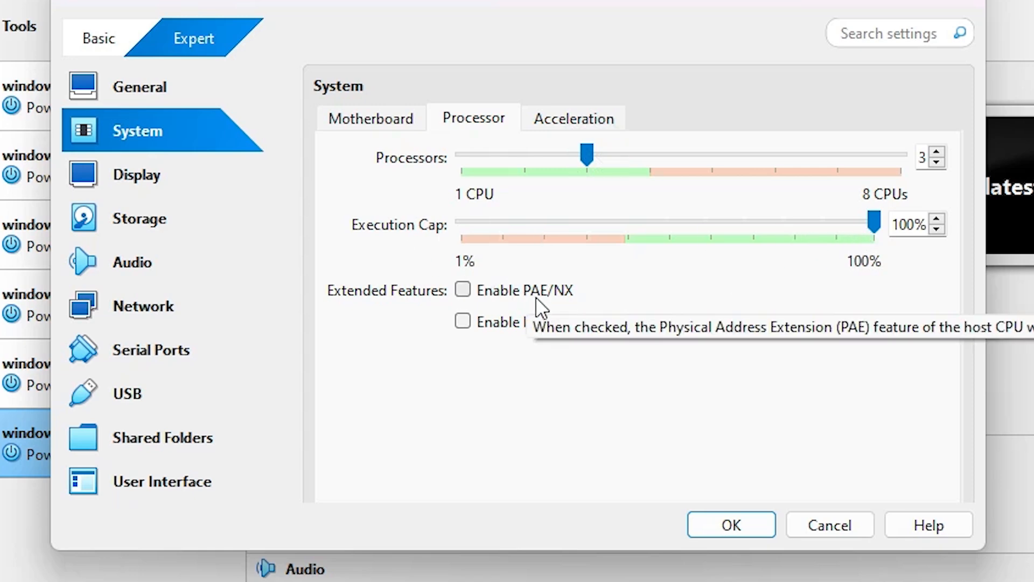
left_click(462, 289)
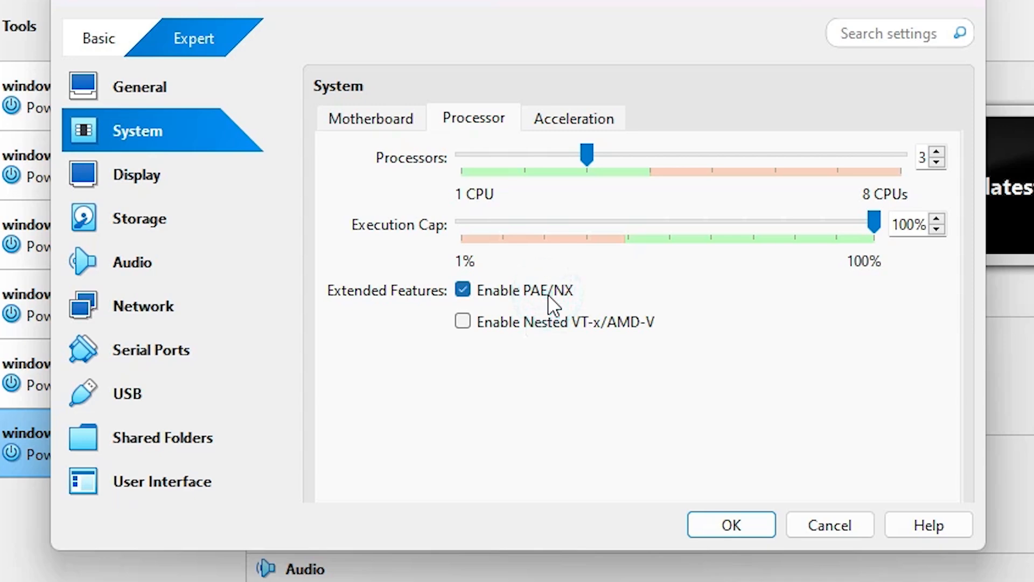
mouse_move(521, 290)
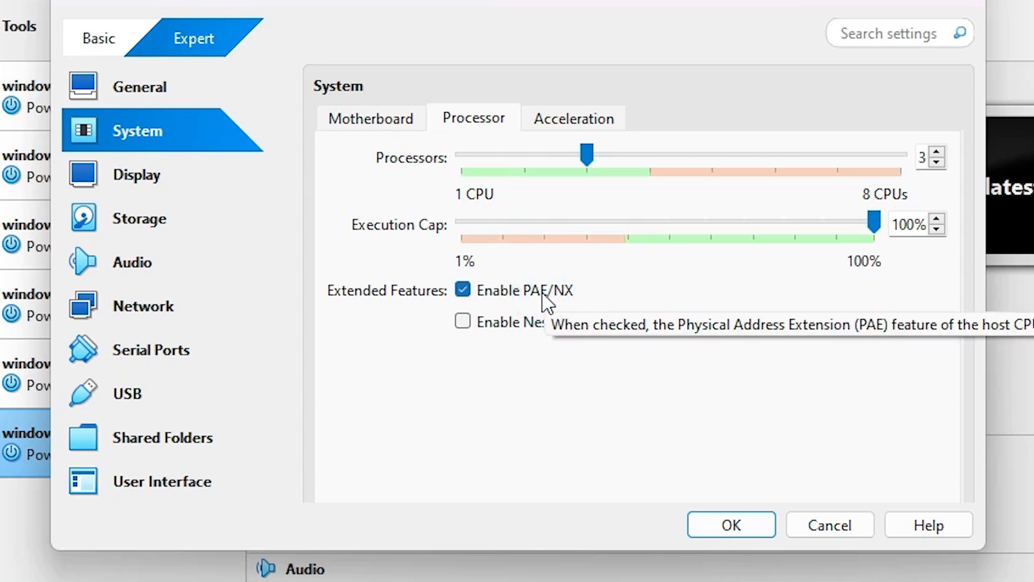
left_click(139, 87)
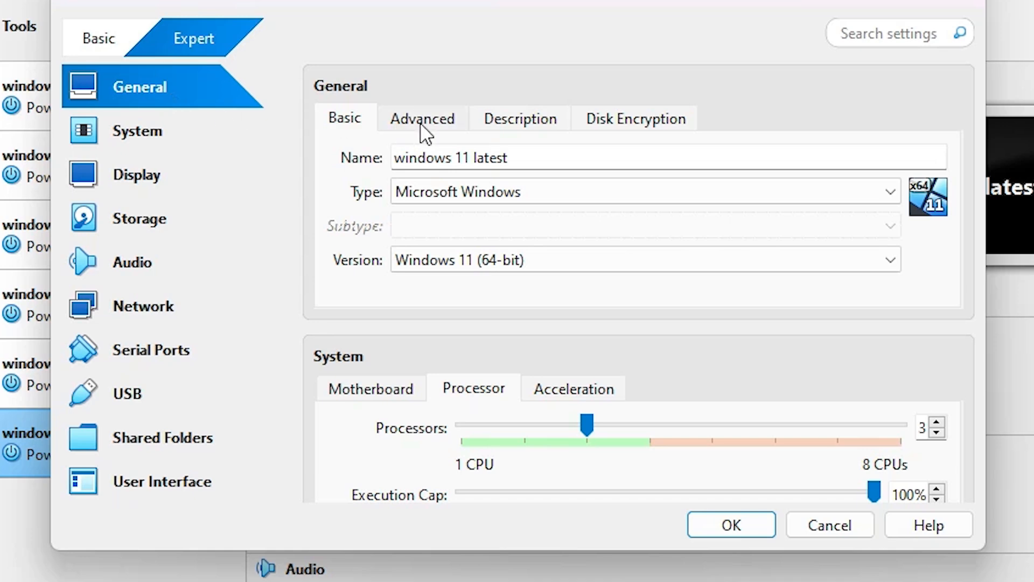
Step: Copy the Snapshot Folder path from General > Advanced
left_click(422, 119)
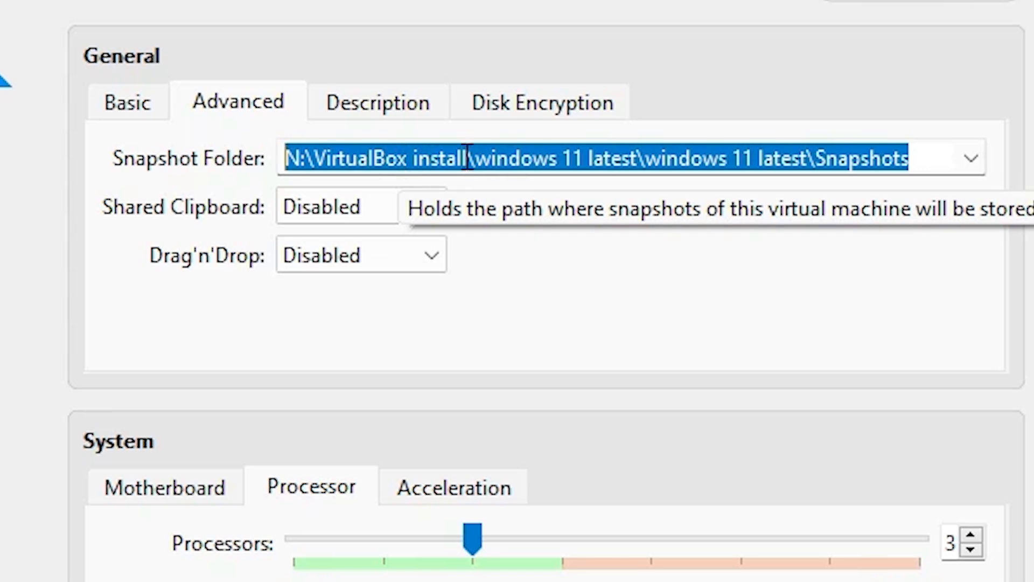
right_click(469, 159)
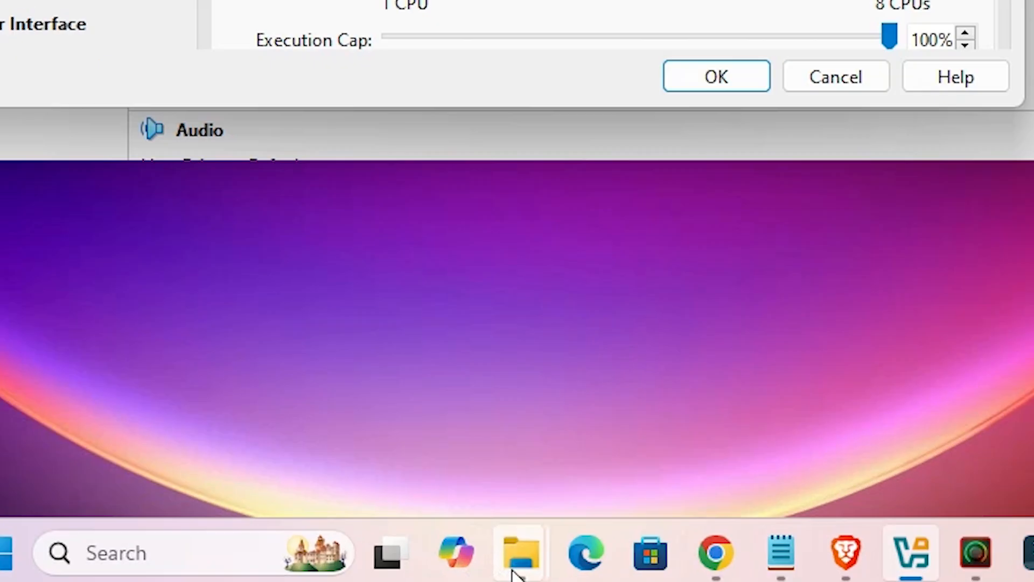
right_click(519, 552)
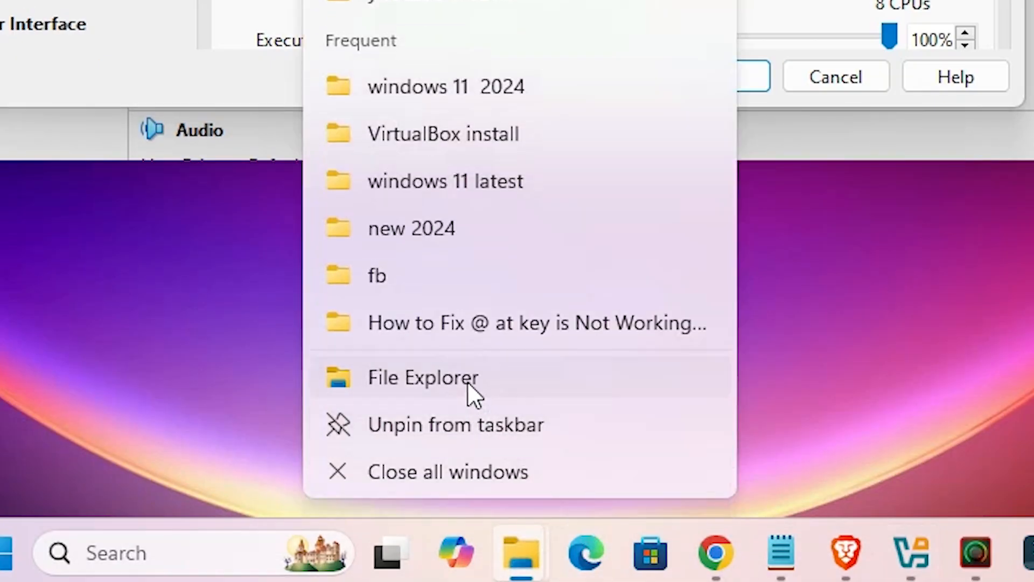
left_click(422, 377)
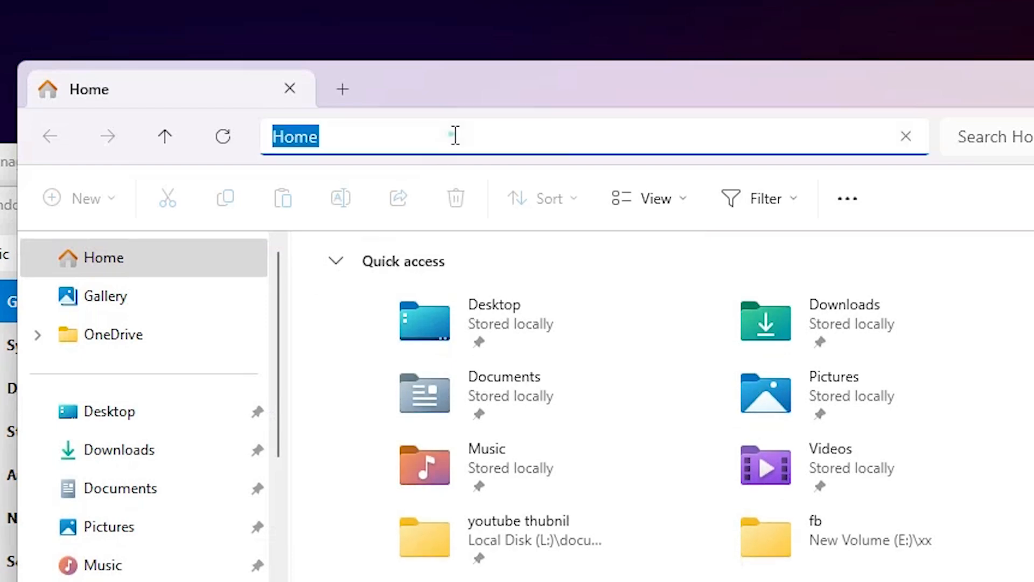
right_click(389, 137)
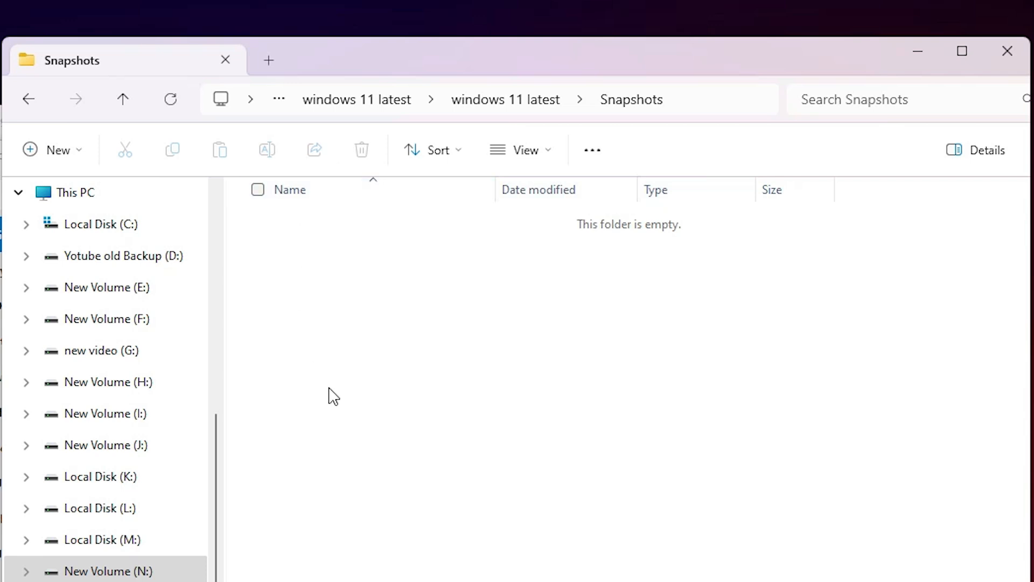
mouse_move(447, 397)
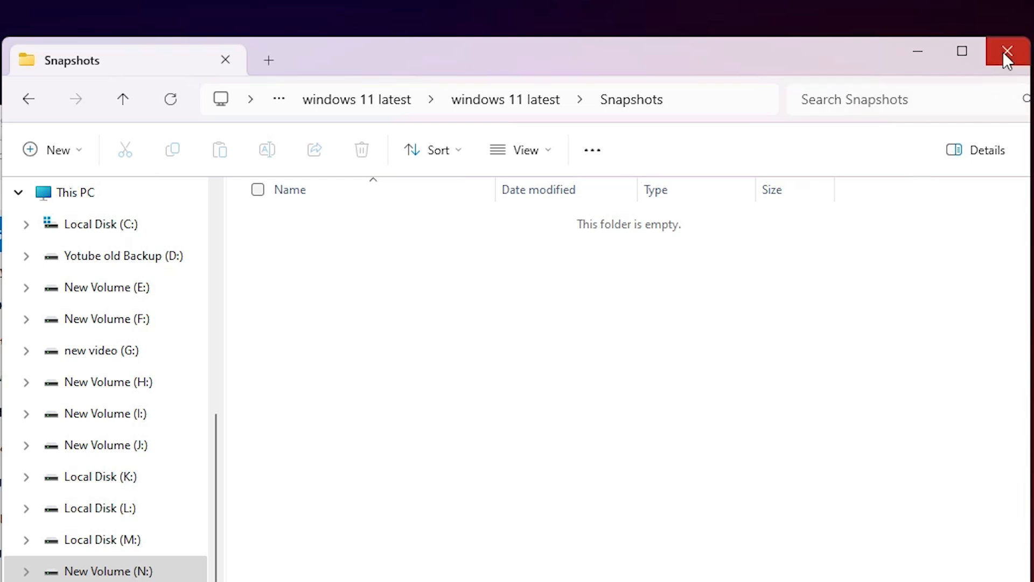
left_click(1006, 51)
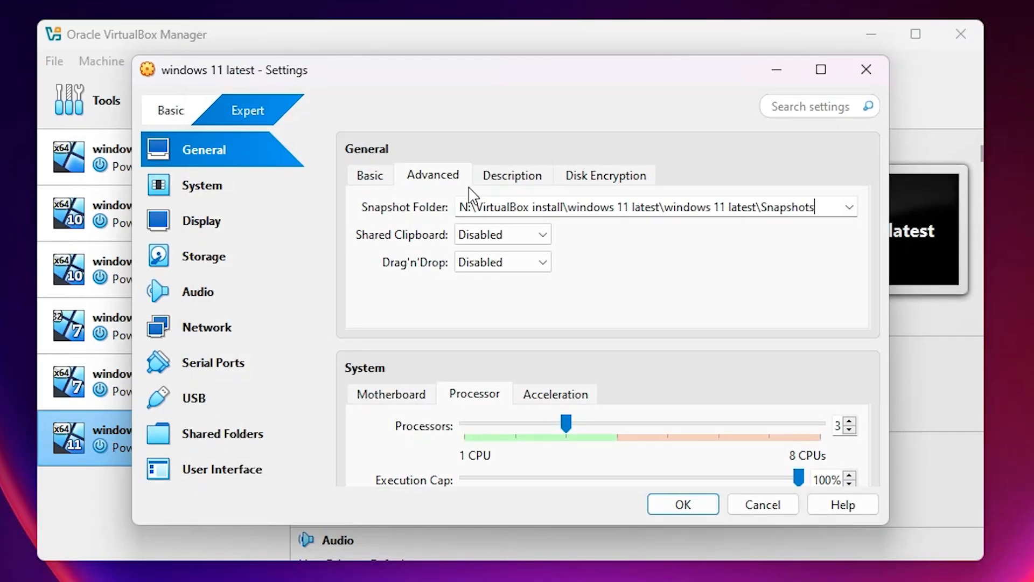
mouse_move(198, 202)
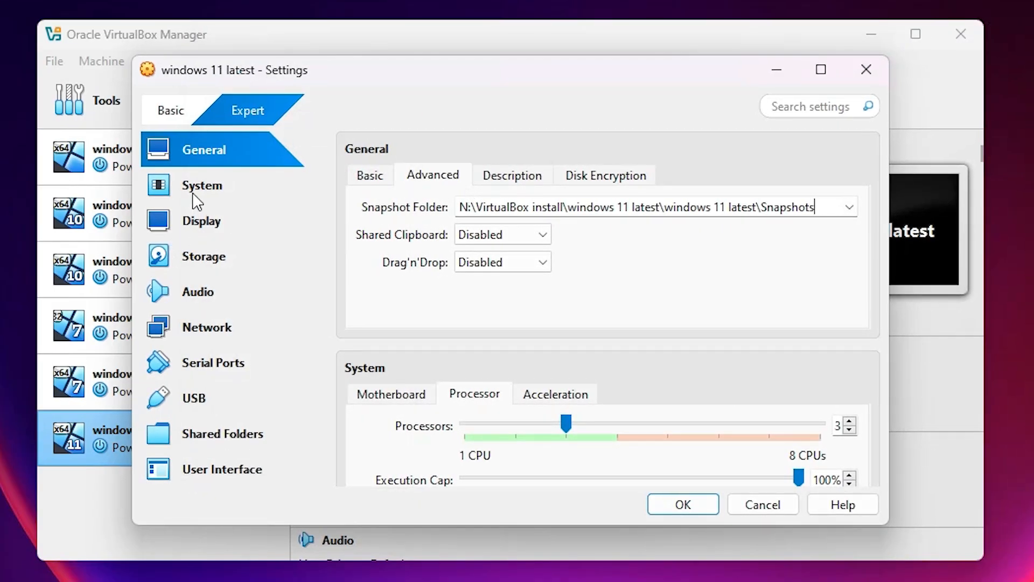
Step: Set Base Memory to 8192 MB on the System > Motherboard page
left_click(202, 185)
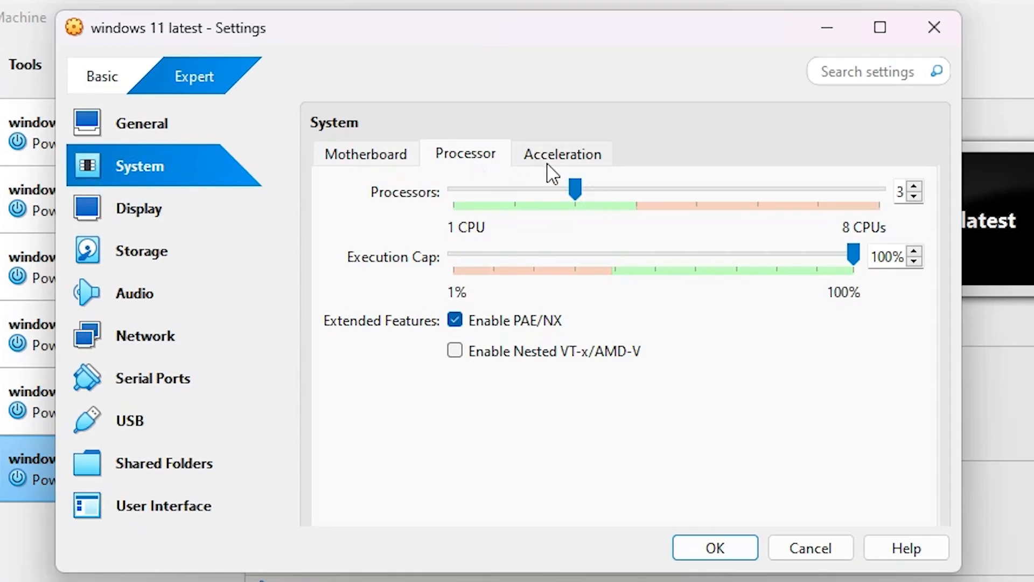
left_click(365, 154)
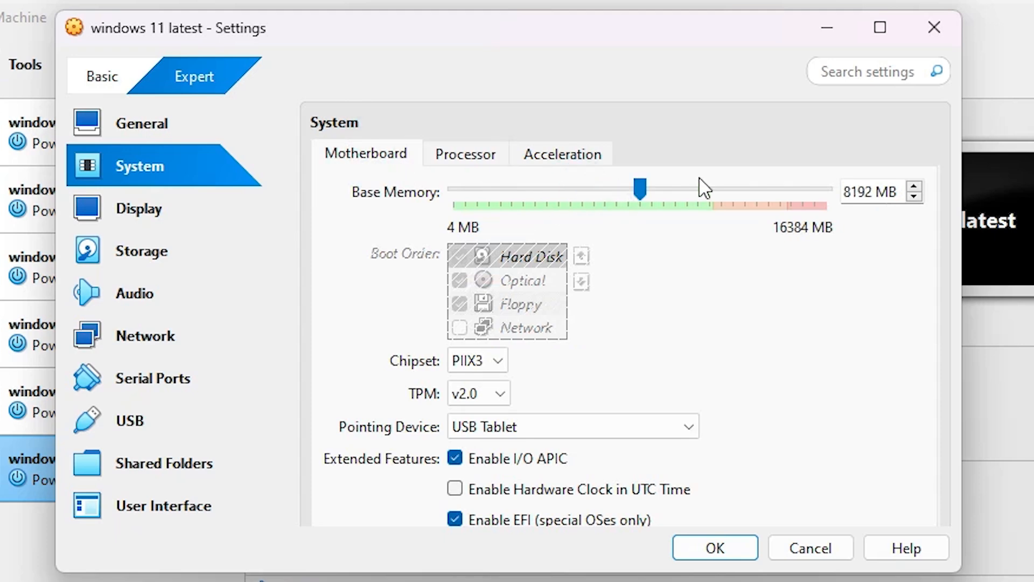
mouse_move(192, 465)
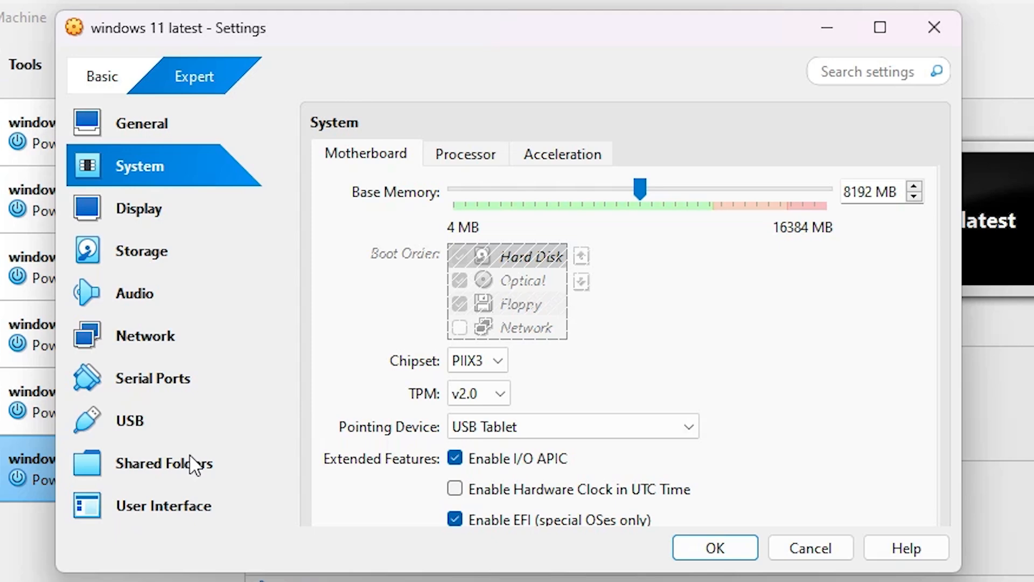
mouse_move(251, 504)
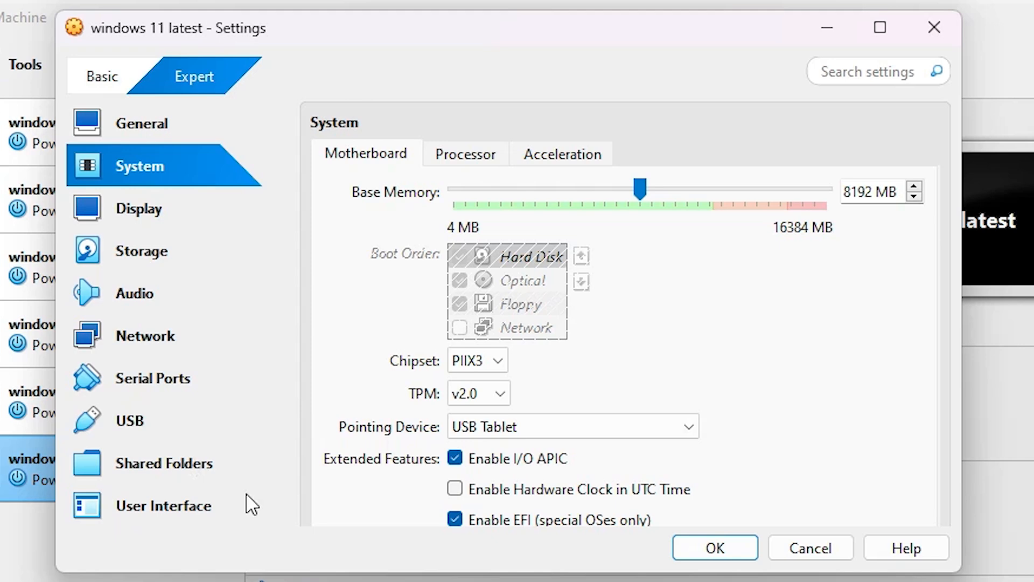
mouse_move(180, 211)
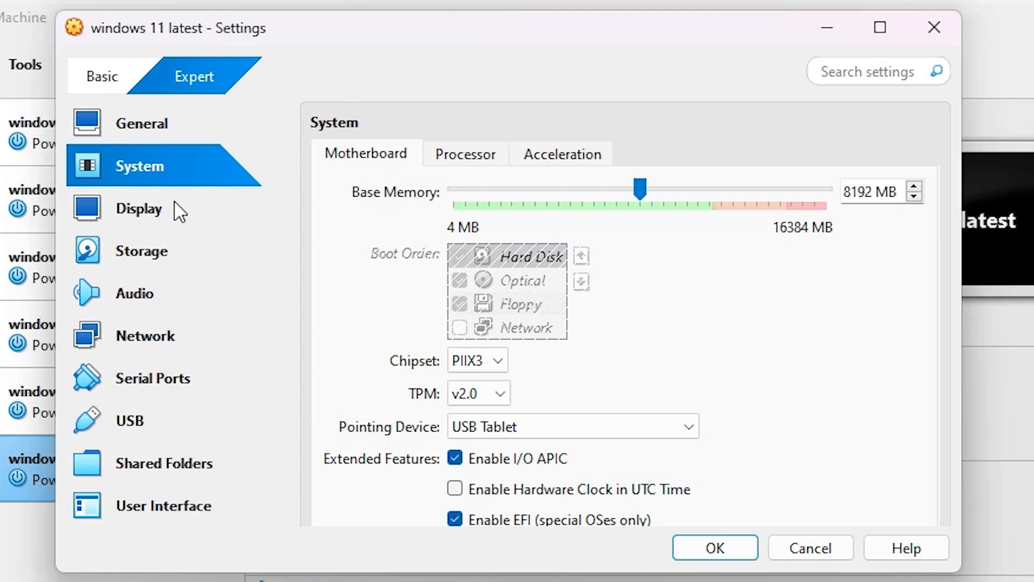
mouse_move(163, 217)
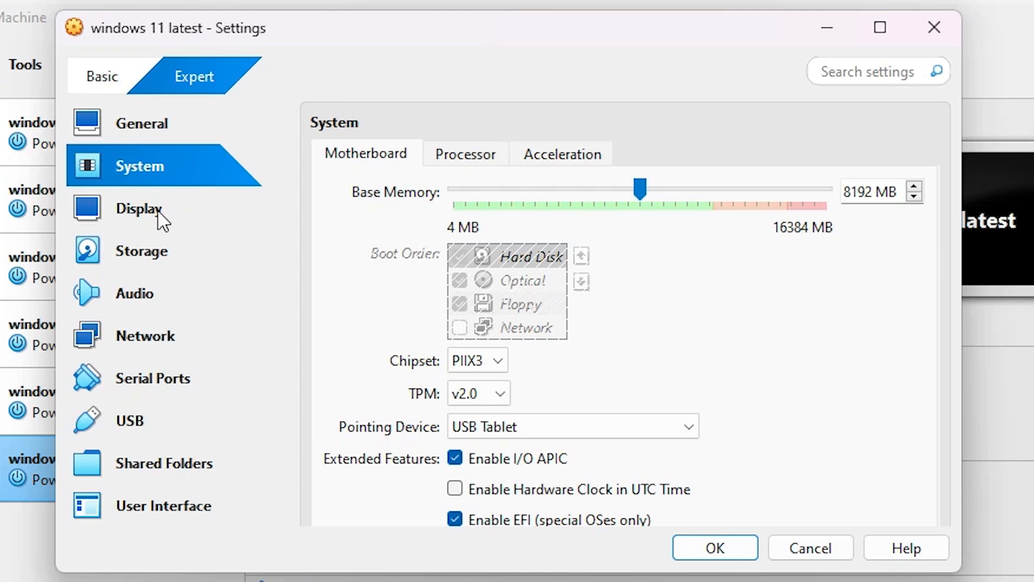
Step: Show the Display screen page with 128 MB video memory and one monitor
left_click(138, 208)
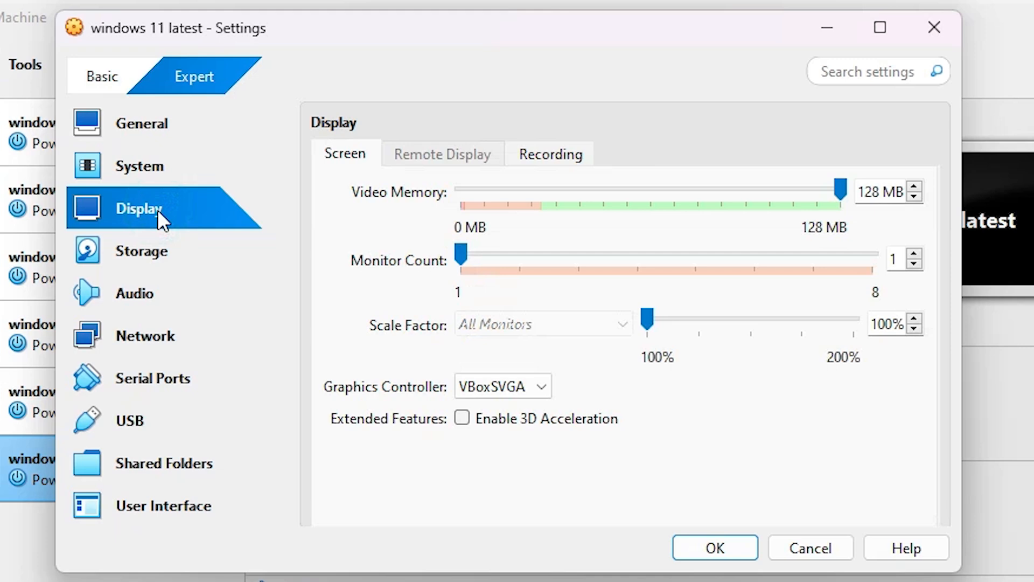
mouse_move(670, 205)
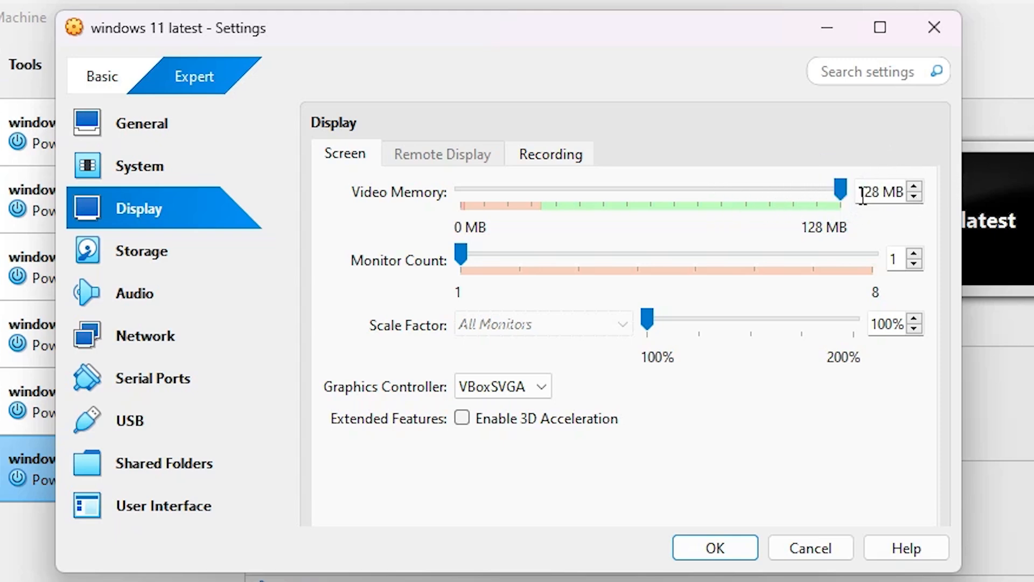
mouse_move(1021, 181)
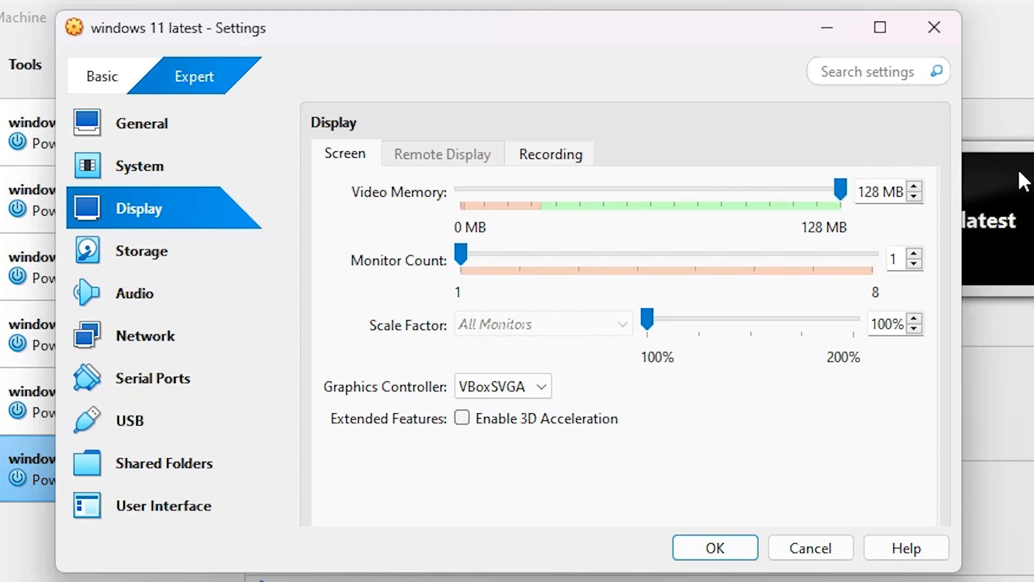
mouse_move(871, 233)
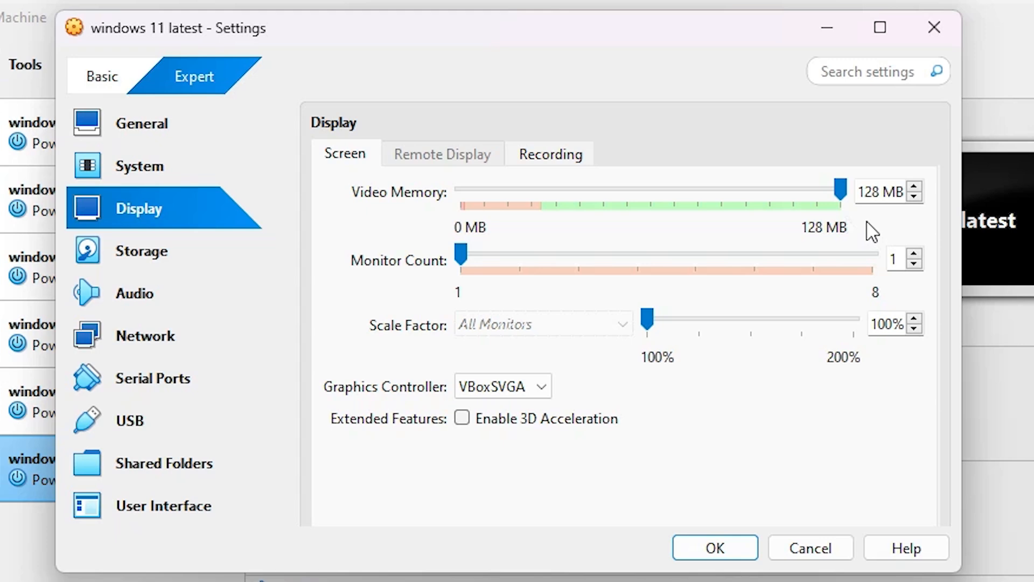
mouse_move(277, 269)
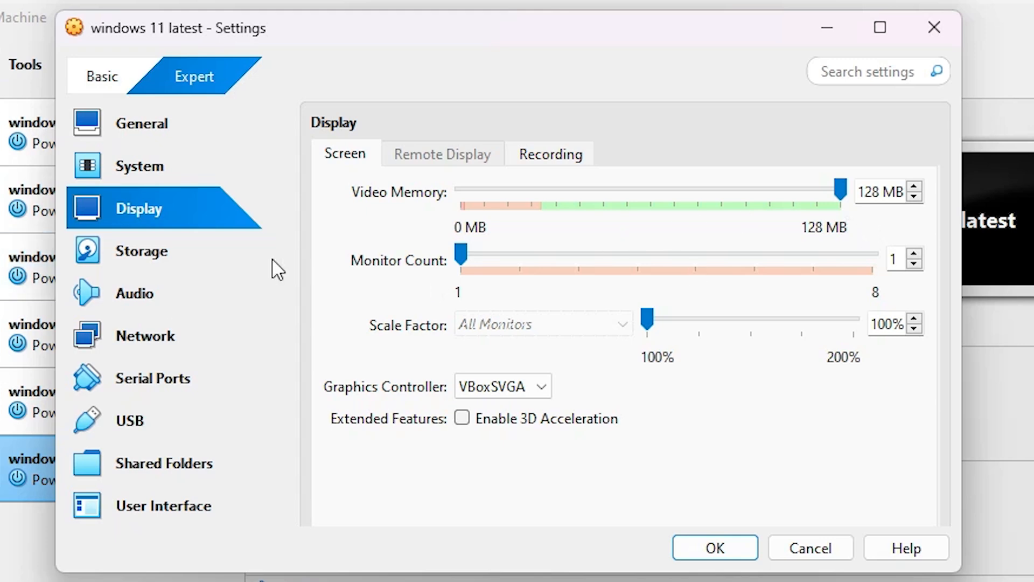
mouse_move(181, 264)
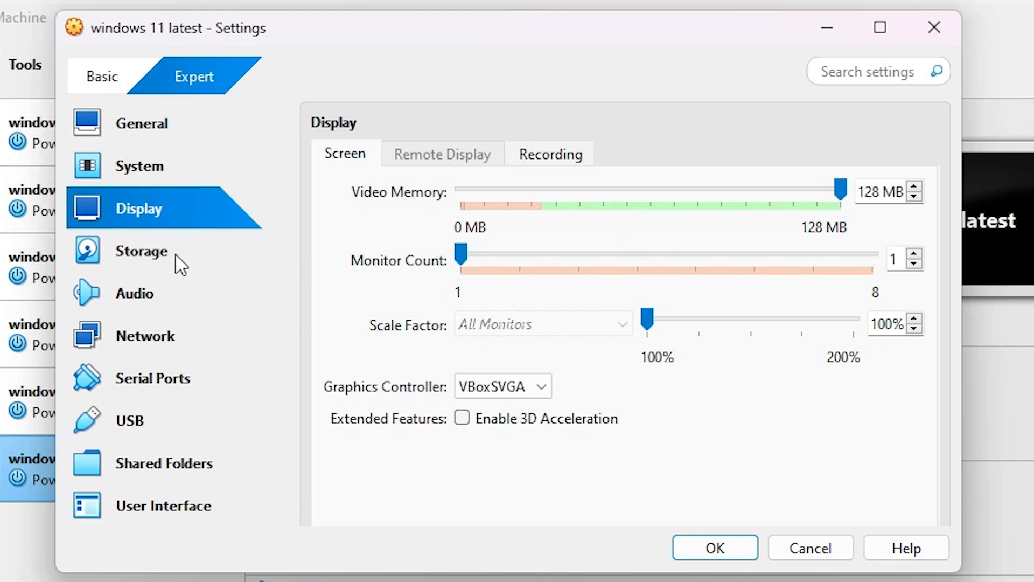
Step: Remove the Unattended .viso attachment, mark the Win11 ISO drive Live CD/DVD, and save with OK
left_click(143, 251)
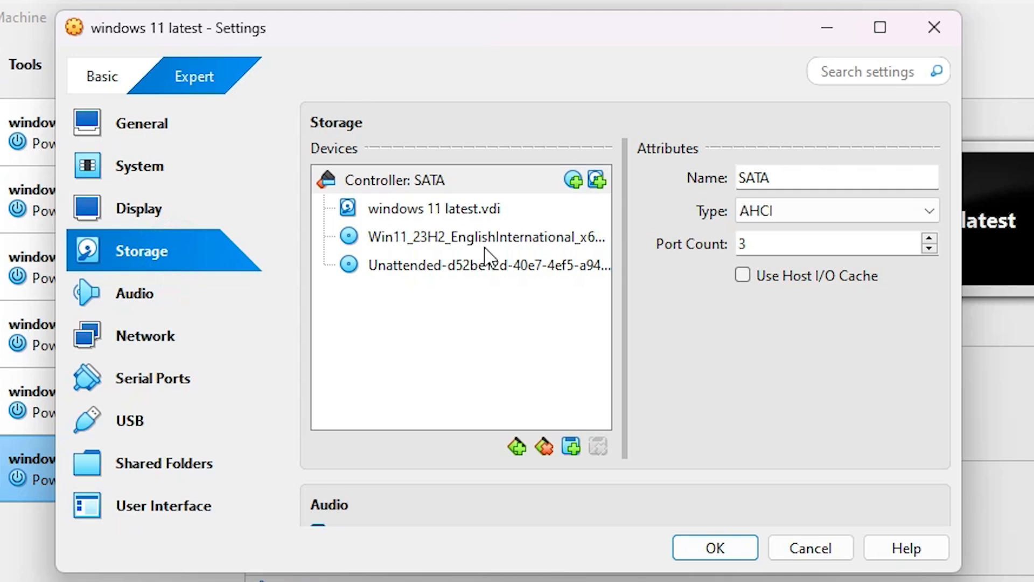
mouse_move(465, 265)
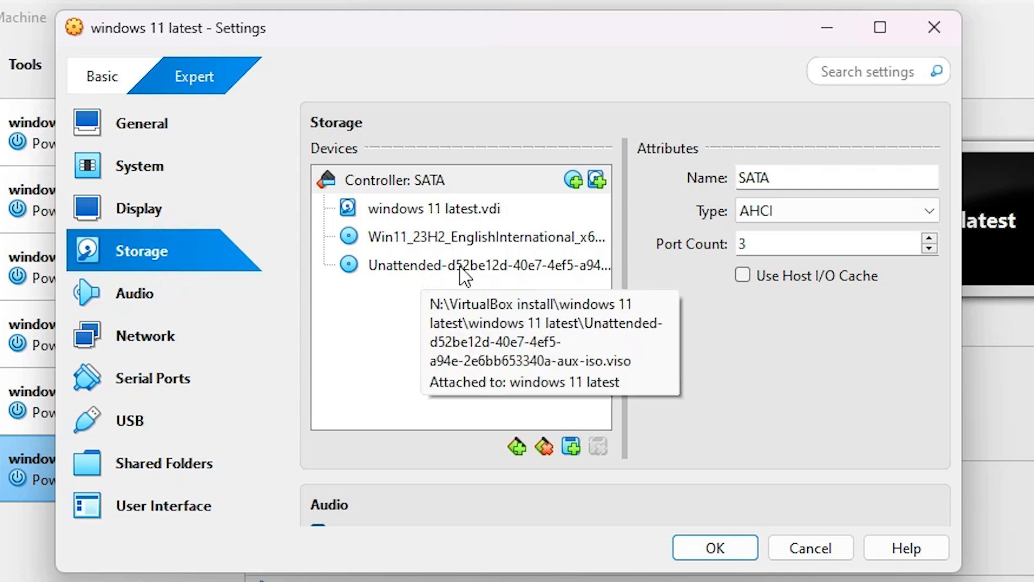
mouse_move(525, 267)
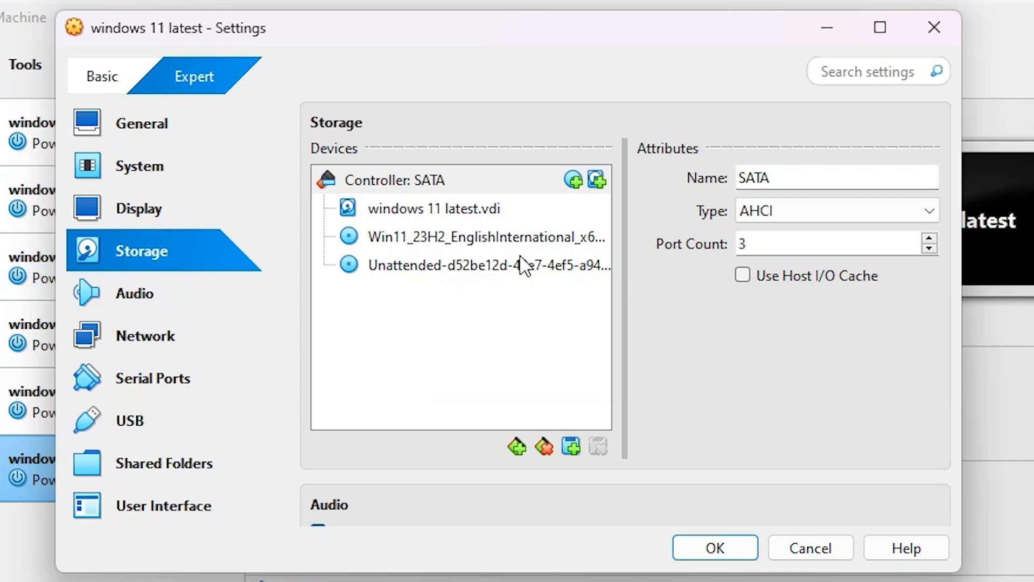
left_click(489, 266)
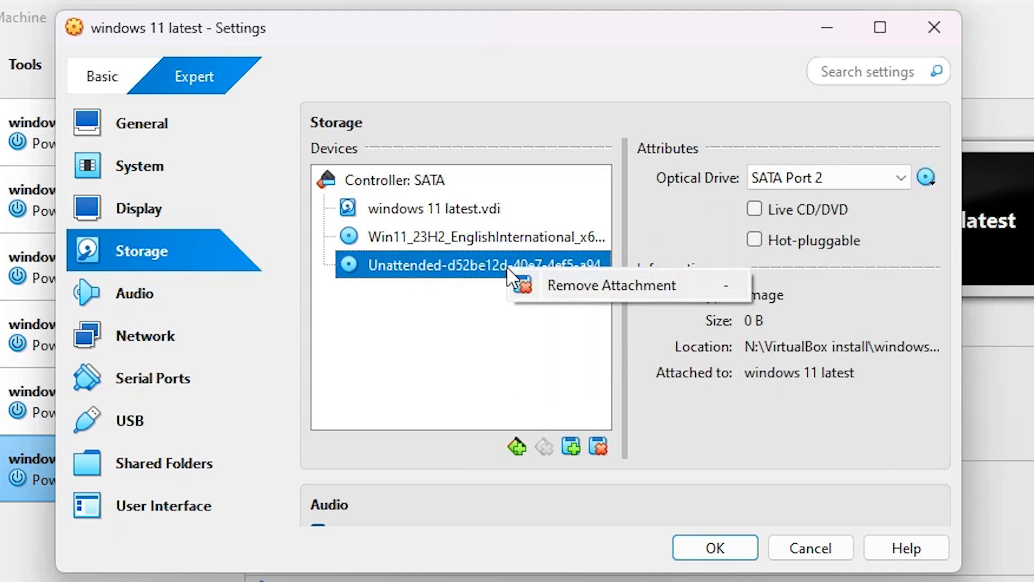
mouse_move(650, 297)
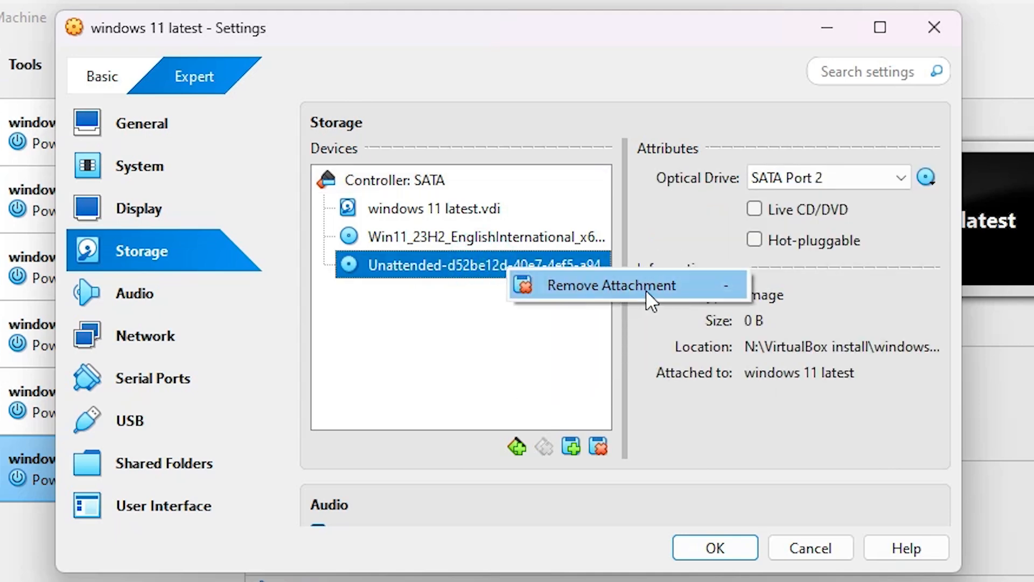
left_click(611, 284)
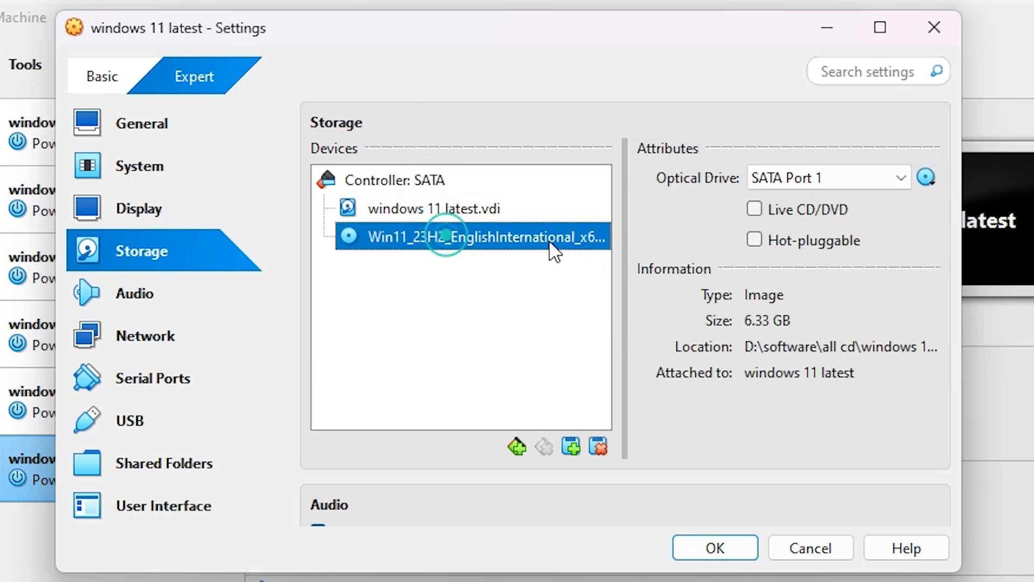
mouse_move(416, 243)
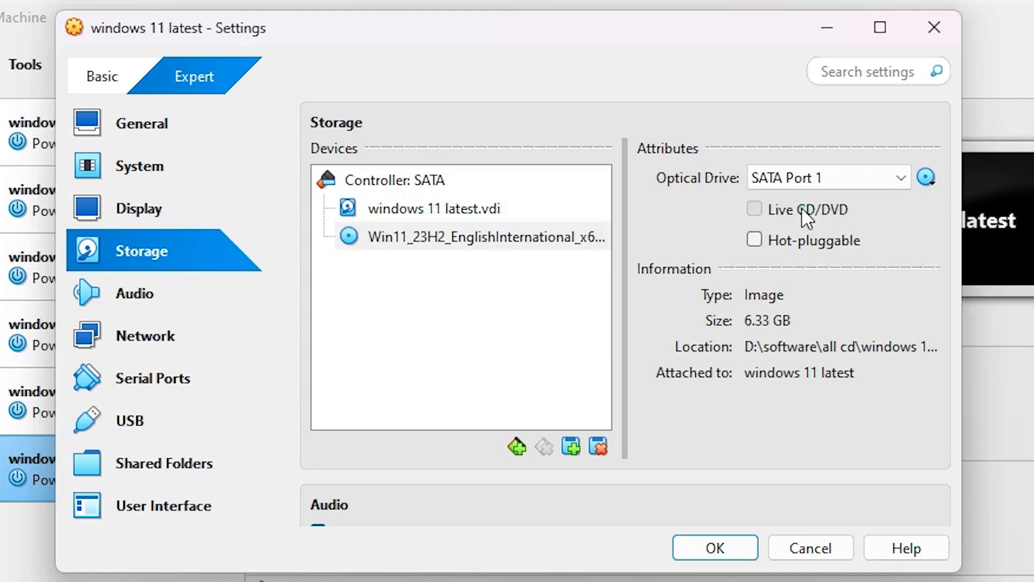
left_click(754, 208)
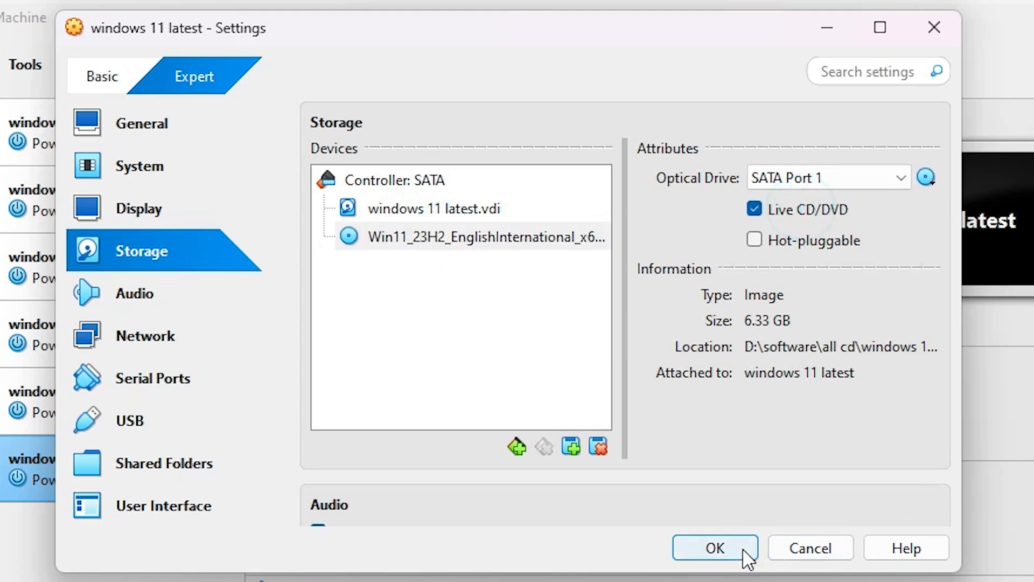
left_click(714, 547)
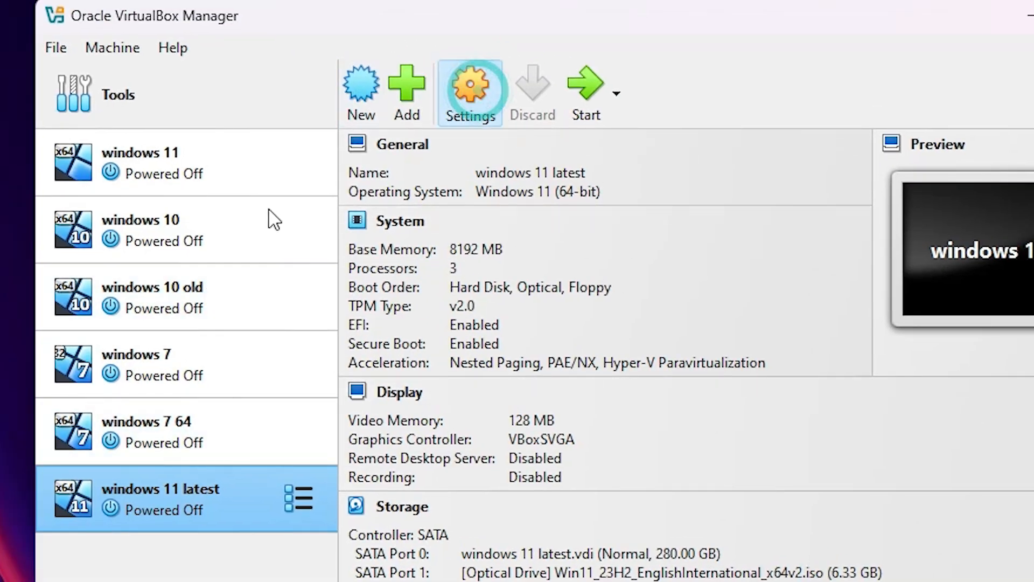
Step: Step through System, Acceleration, Storage, Audio, Network, Serial Ports, USB, Shared Folders and User Interface pages to verify them
left_click(470, 90)
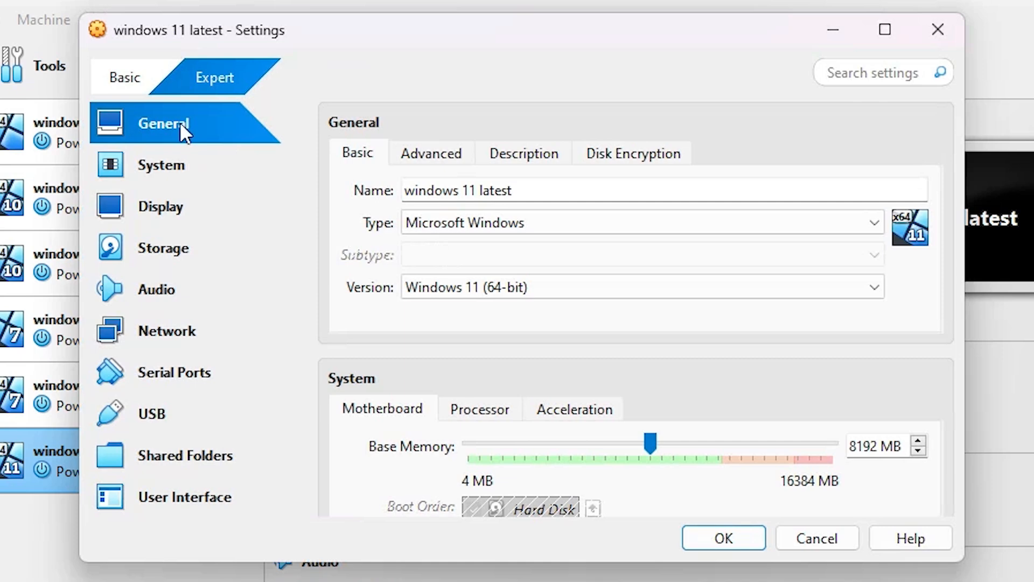
left_click(161, 165)
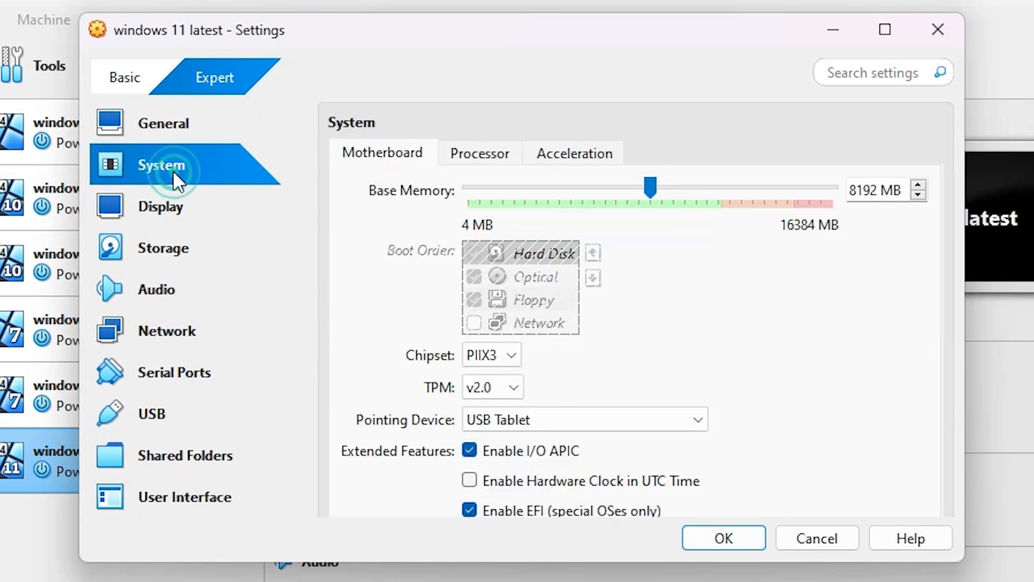
left_click(573, 152)
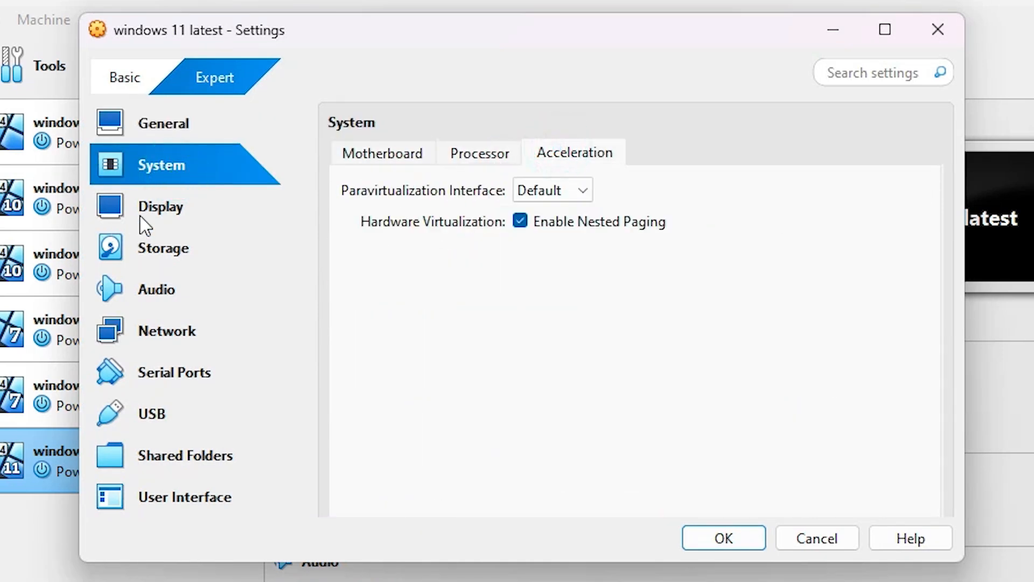
left_click(163, 247)
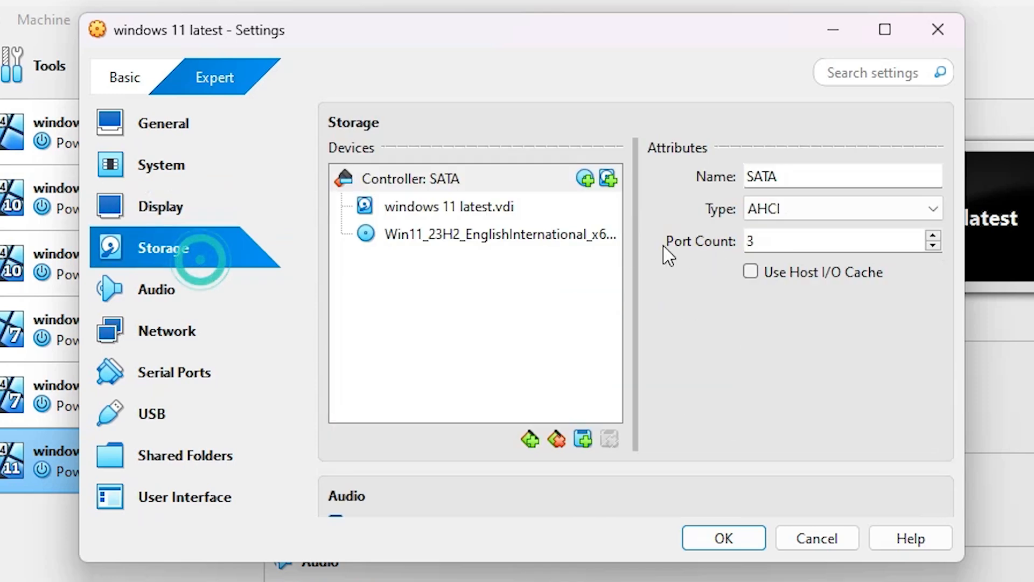
left_click(157, 288)
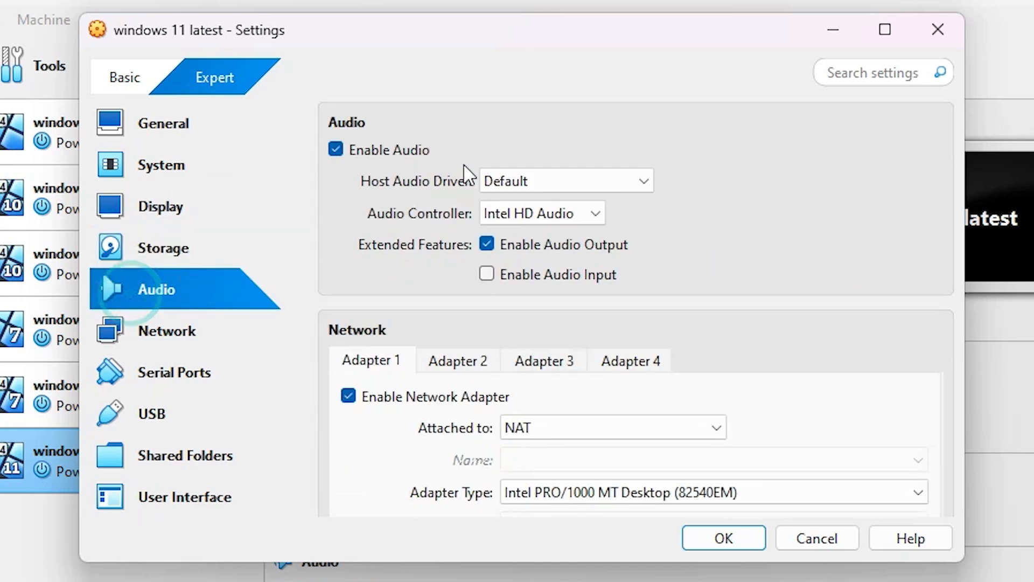
mouse_move(196, 354)
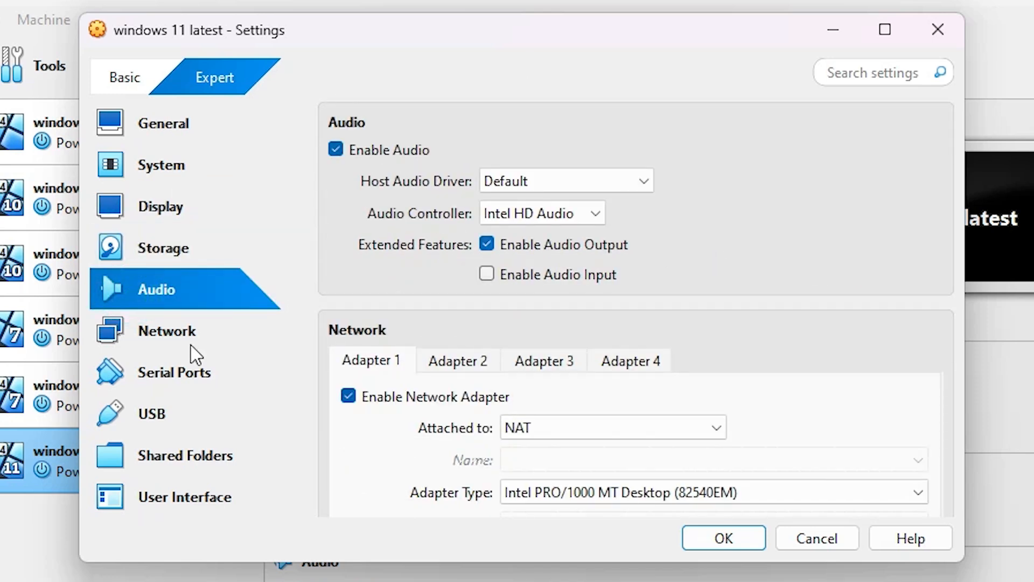
left_click(166, 331)
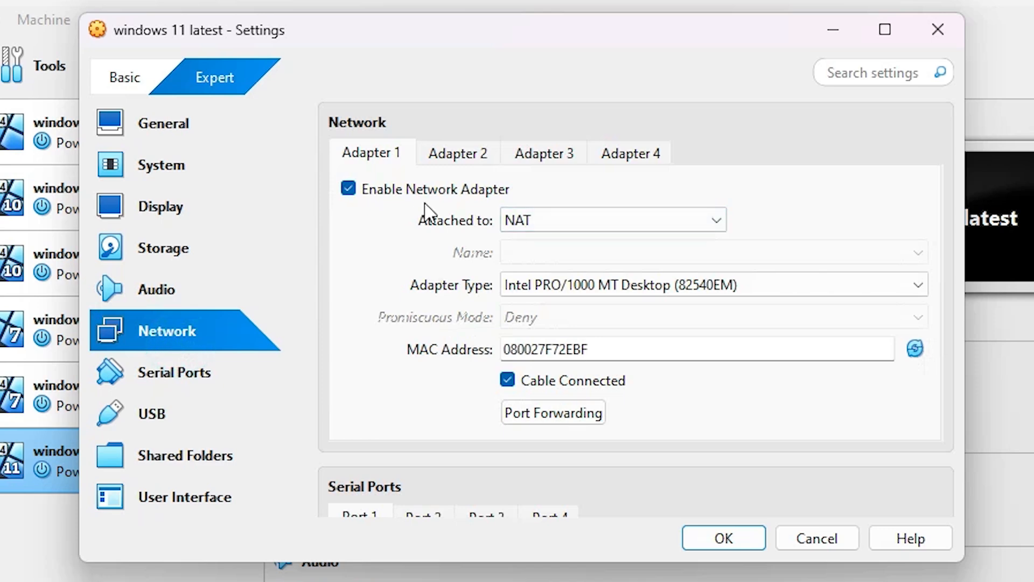
left_click(172, 372)
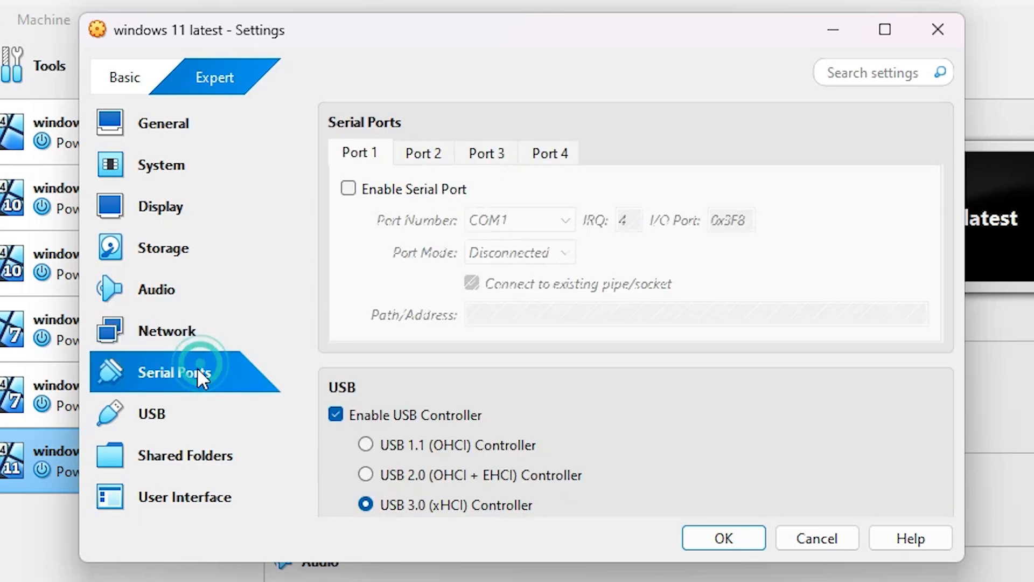
left_click(151, 413)
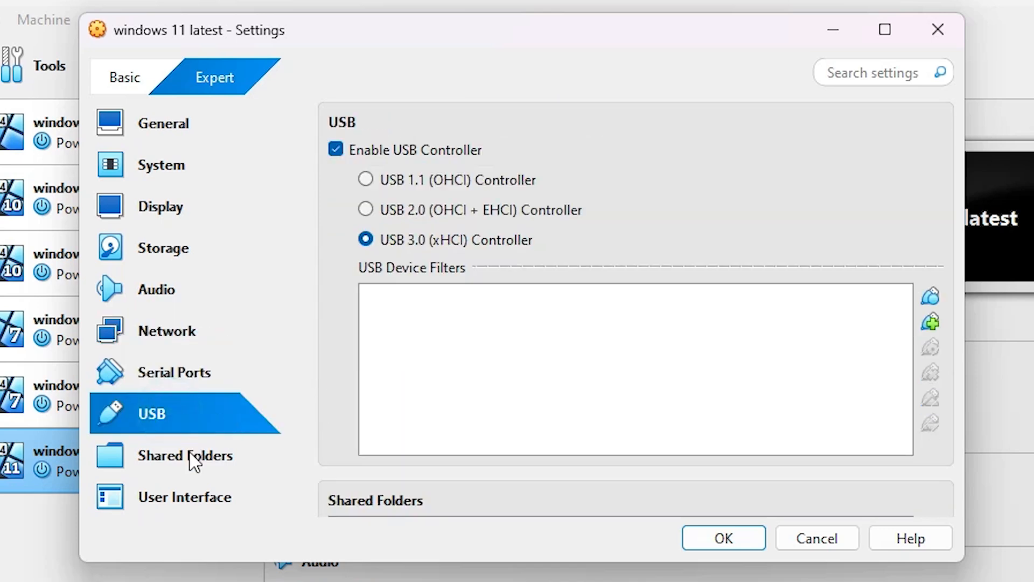
left_click(184, 455)
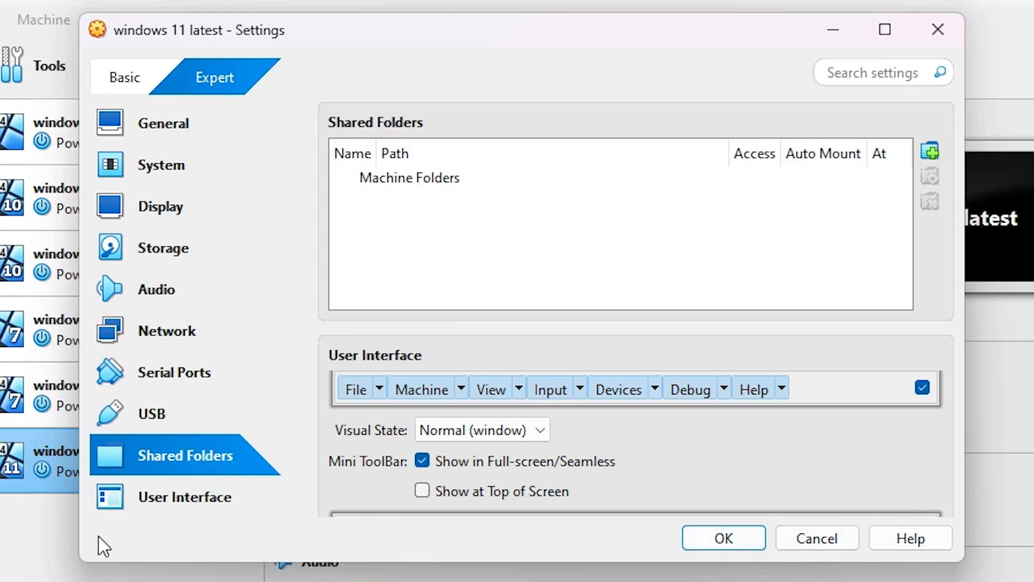
left_click(723, 537)
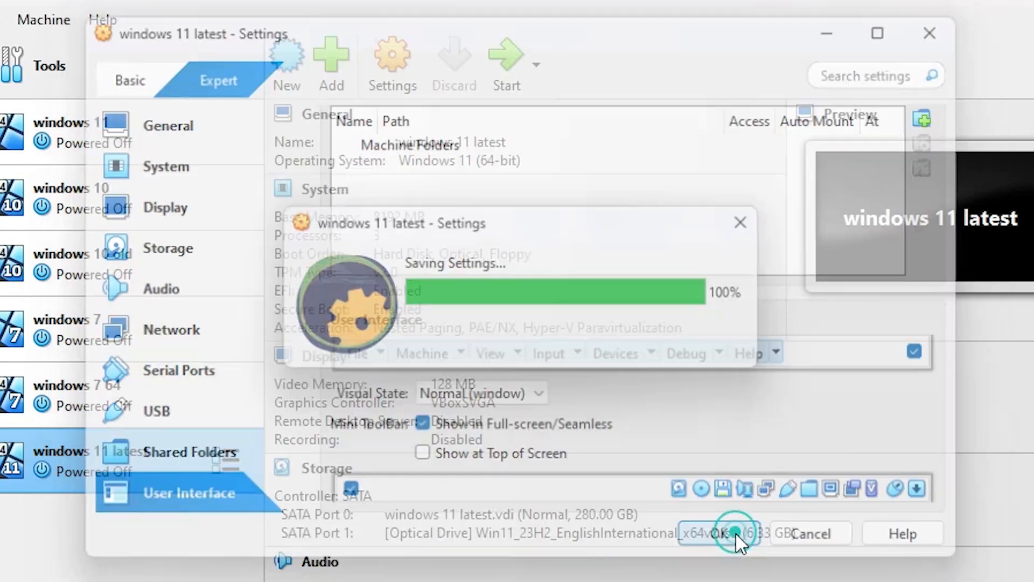
Step: Save the settings, start the machine and continue past the Windows Setup language page to Install now
left_click(717, 533)
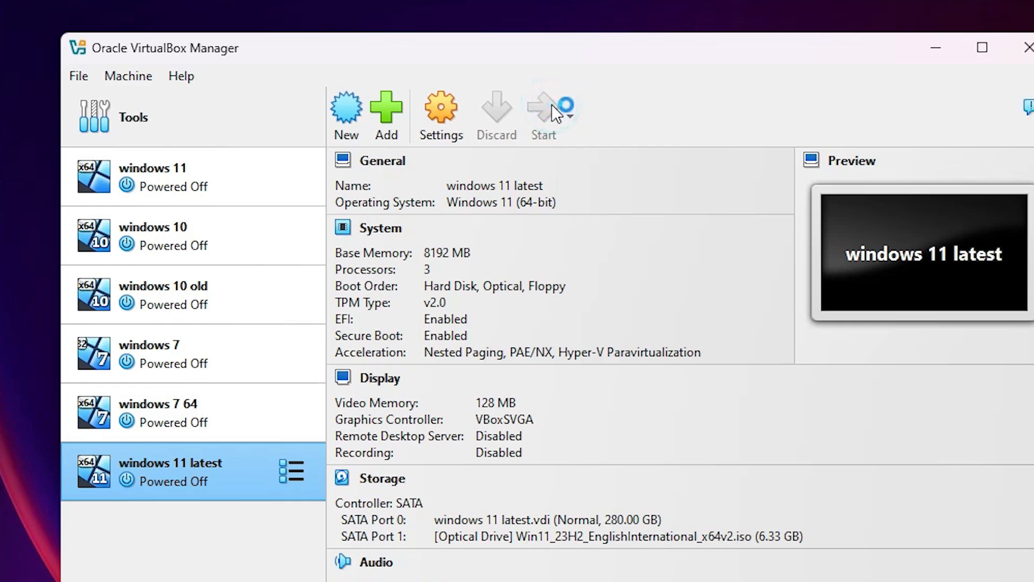
left_click(542, 112)
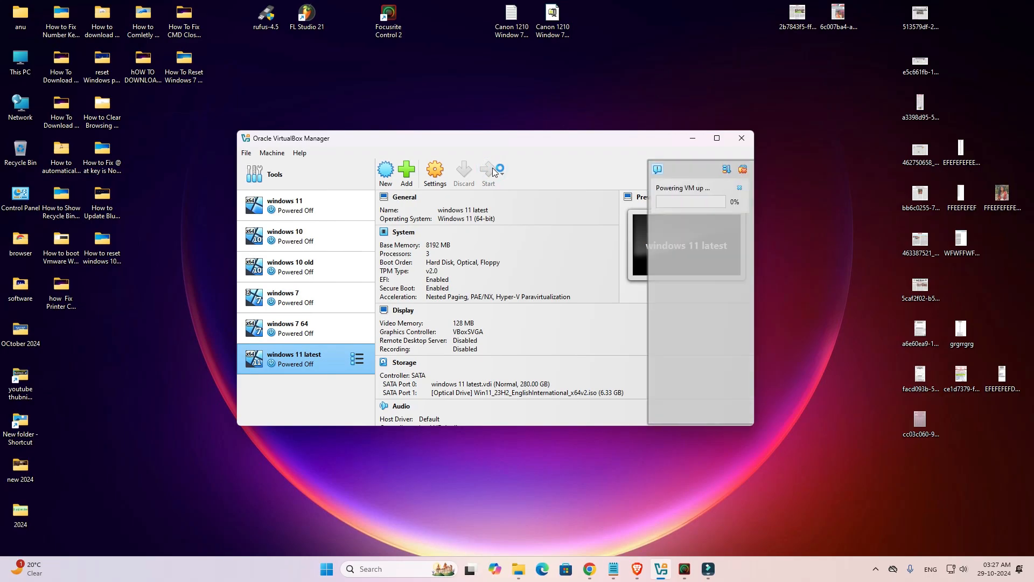
left_click(488, 172)
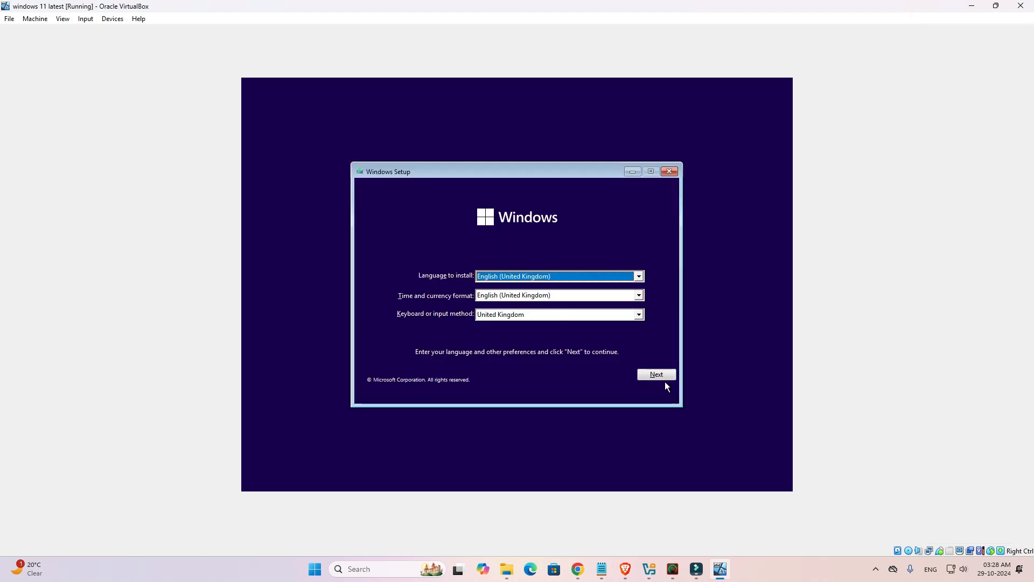
left_click(655, 374)
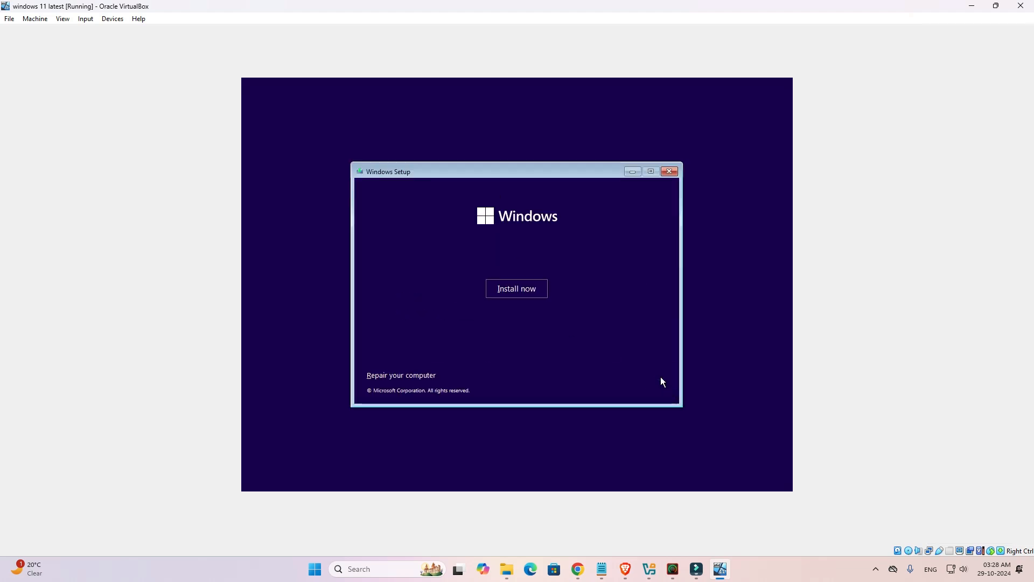